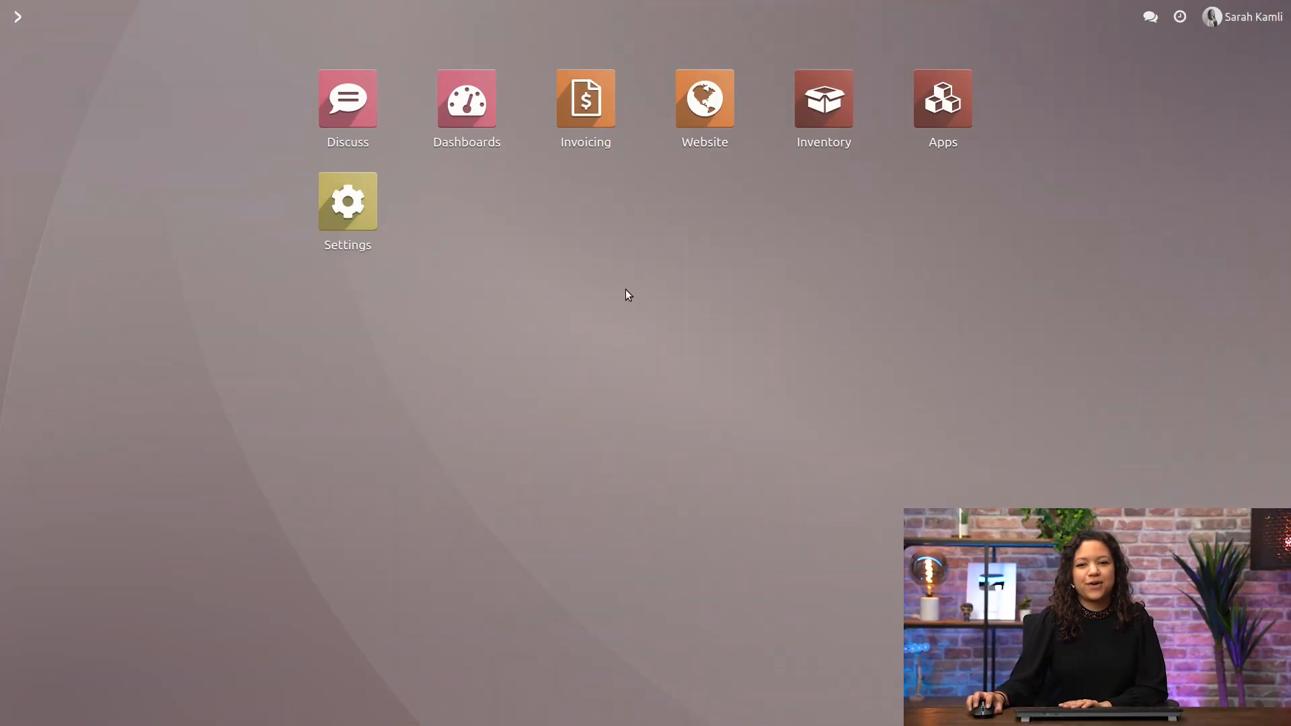
mouse_move(696, 138)
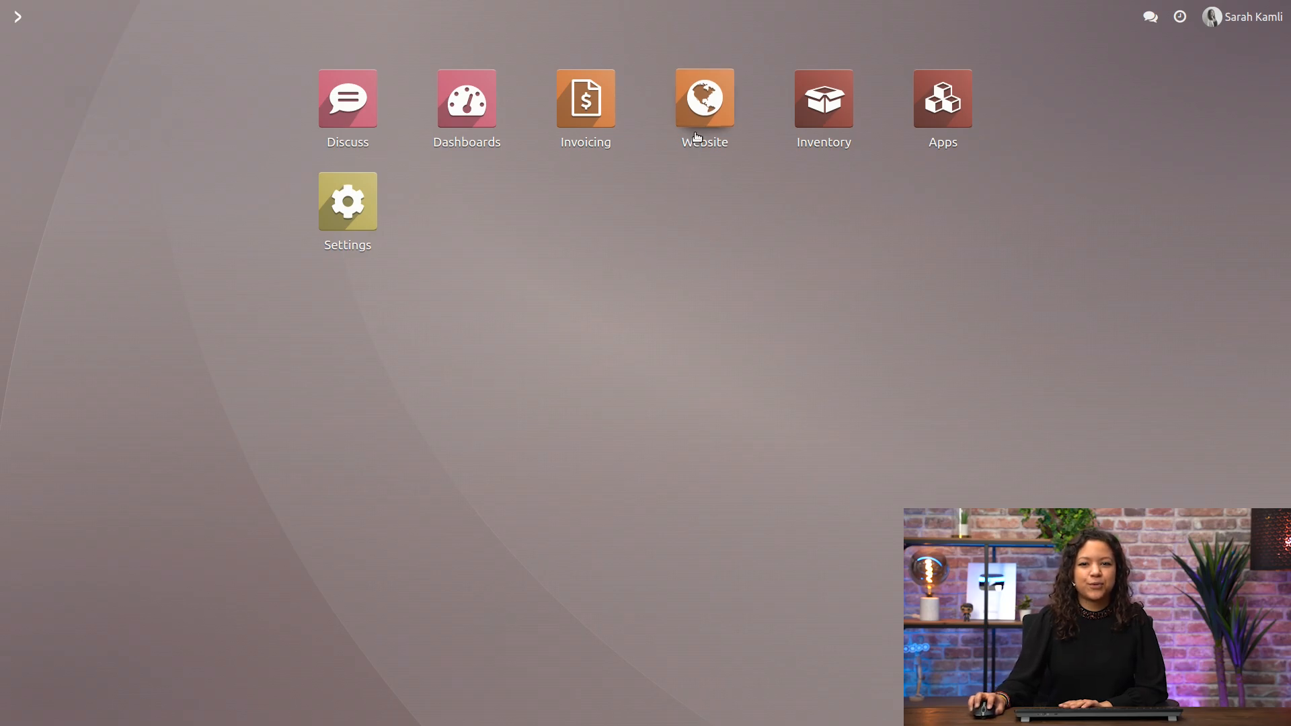
Open the Website app to show the shop listing the Sharkasm t-shirt.
click(705, 98)
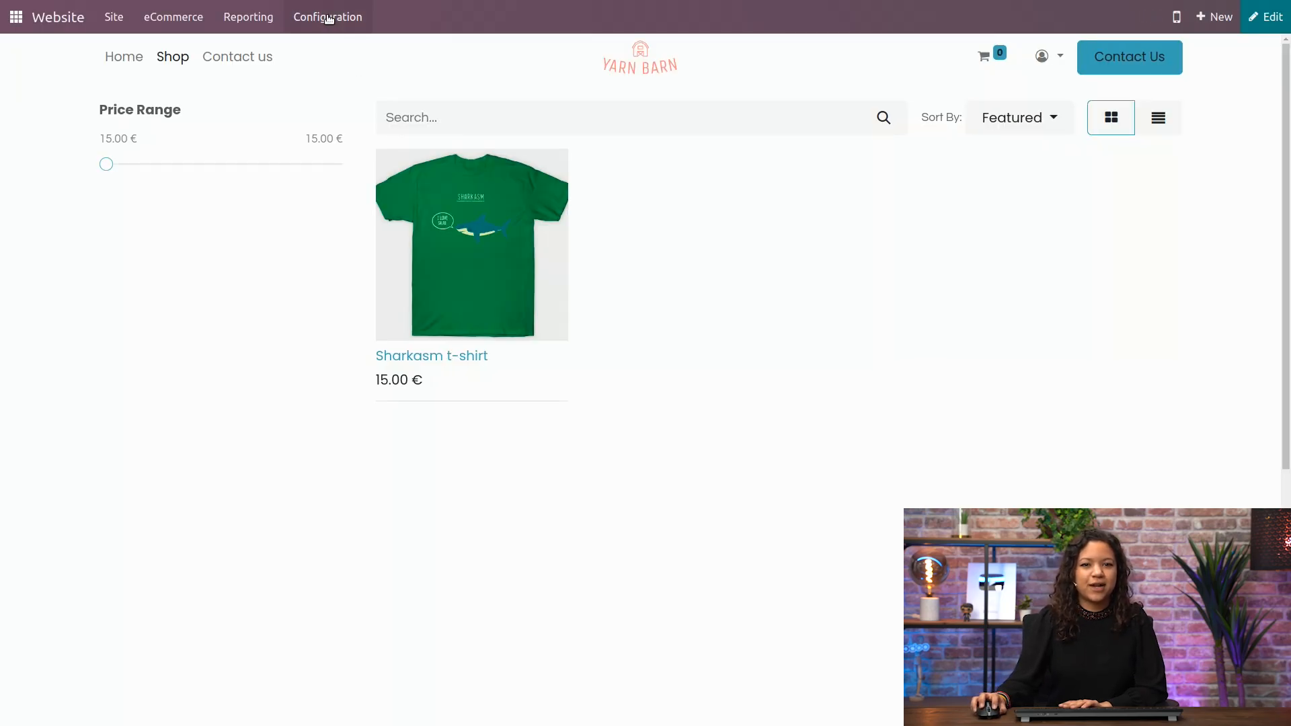
Search settings for 'variants', enable Product Variants, and save.
click(328, 17)
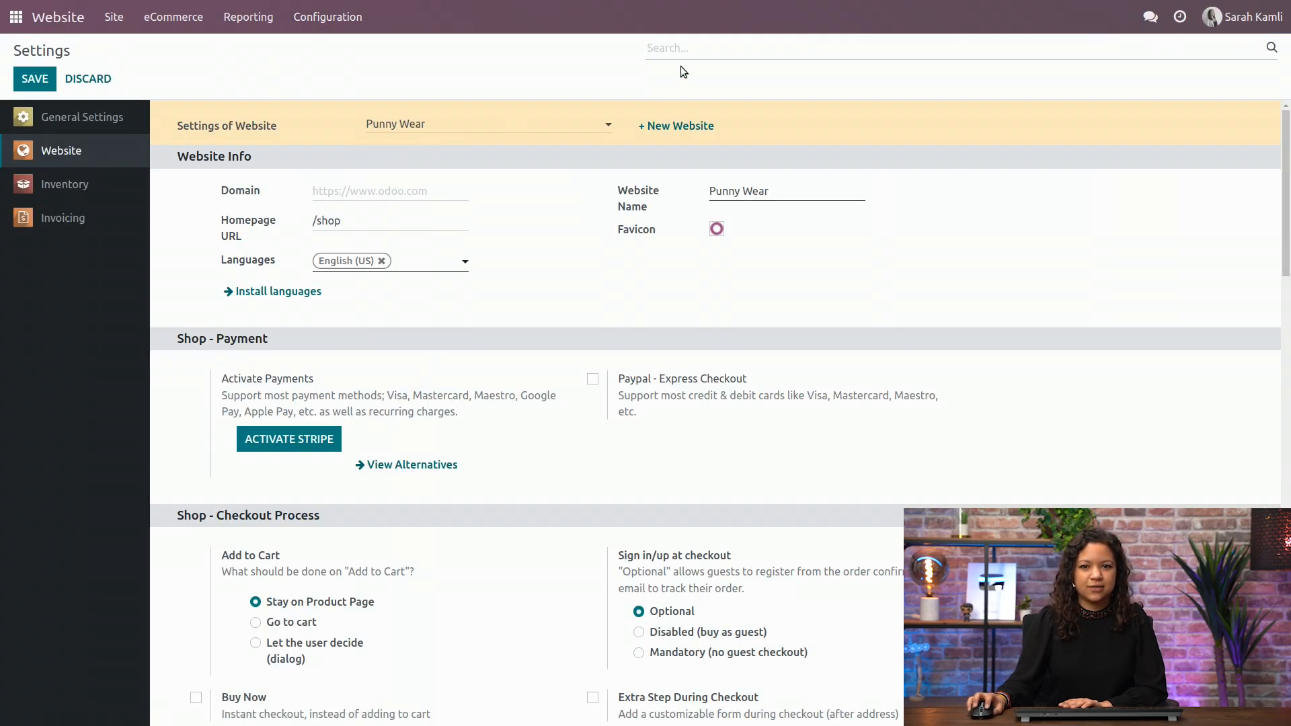
text(variants)
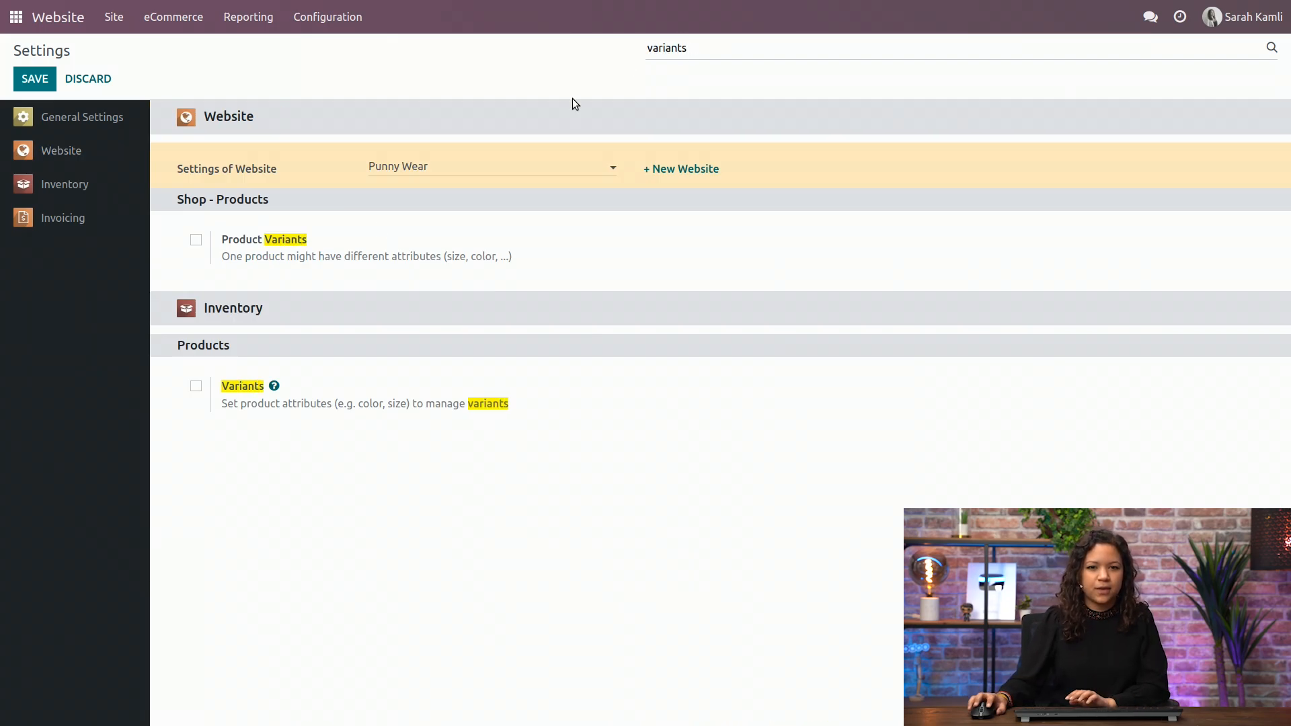
click(195, 239)
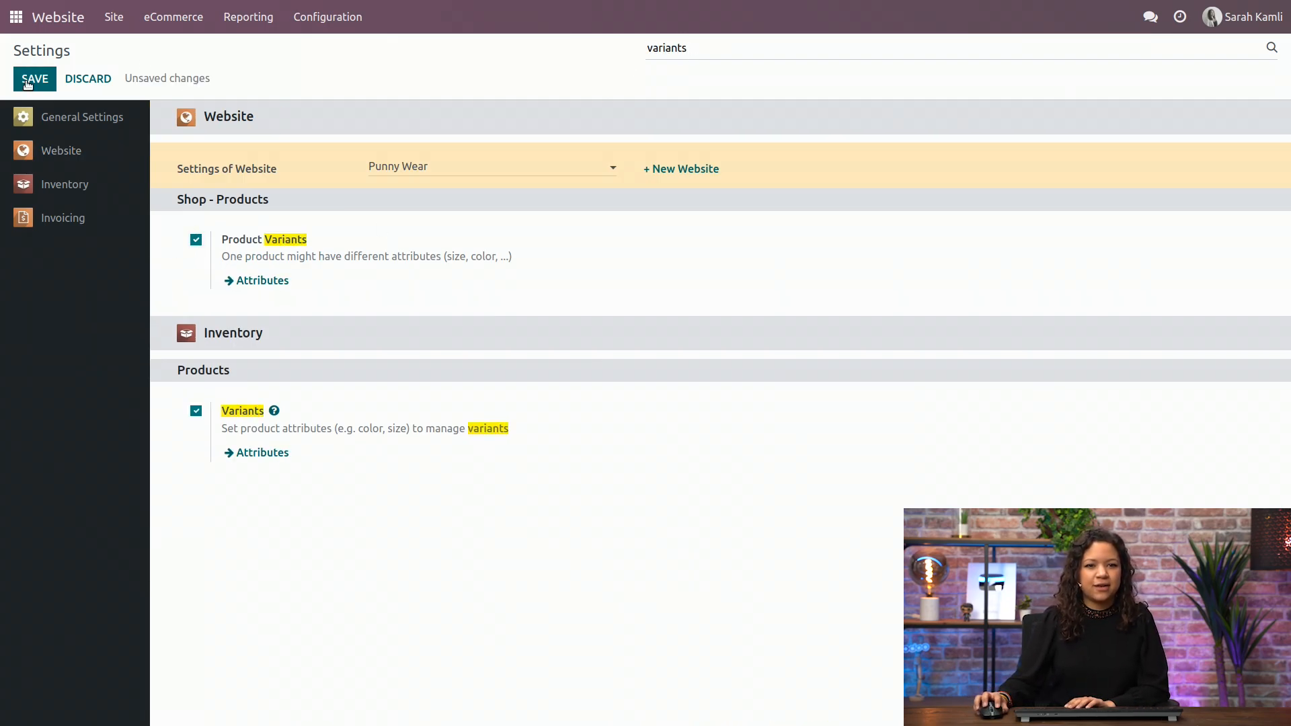
click(34, 78)
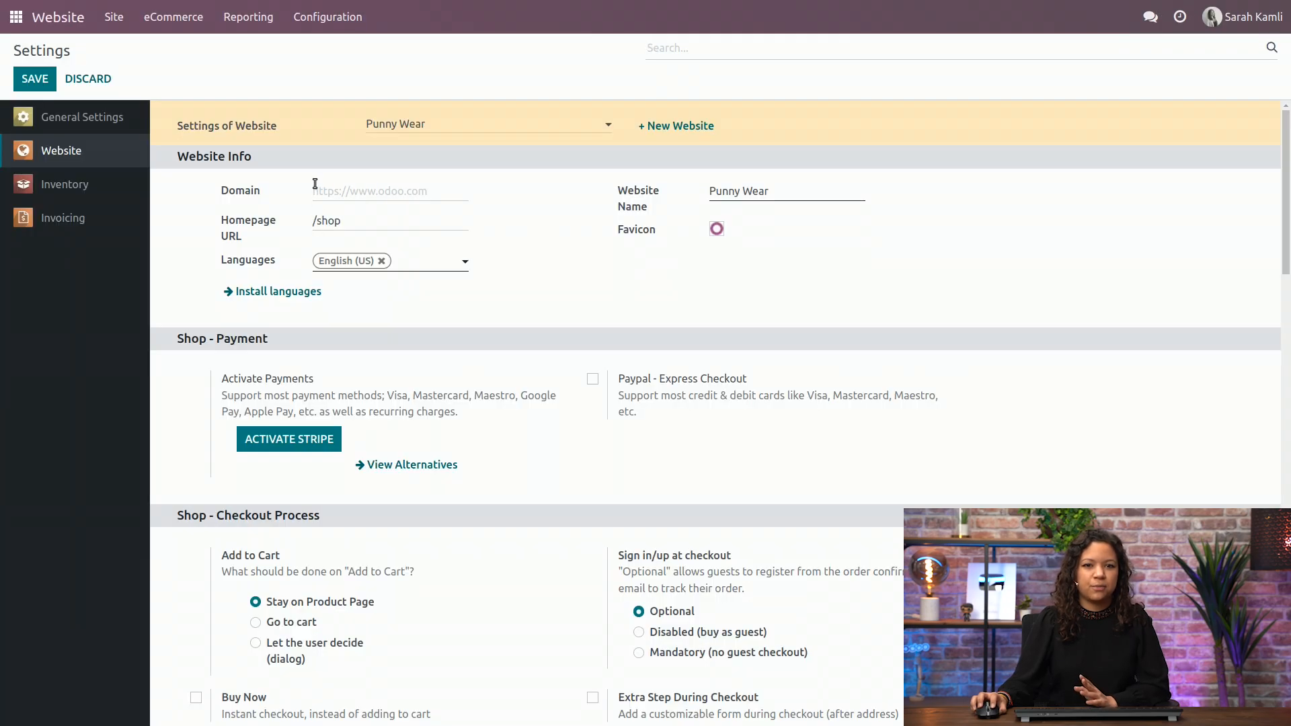
Return to the Shop page and open the Sharkasm t-shirt product form.
click(114, 17)
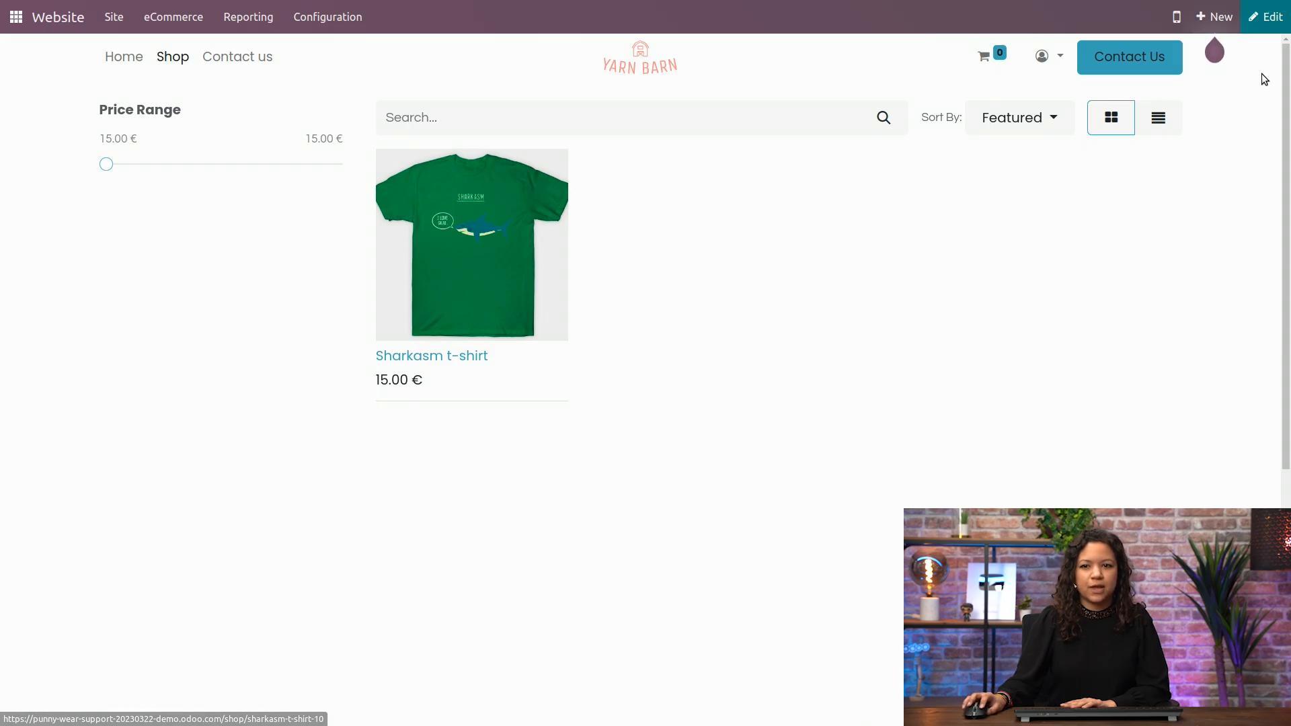
click(471, 244)
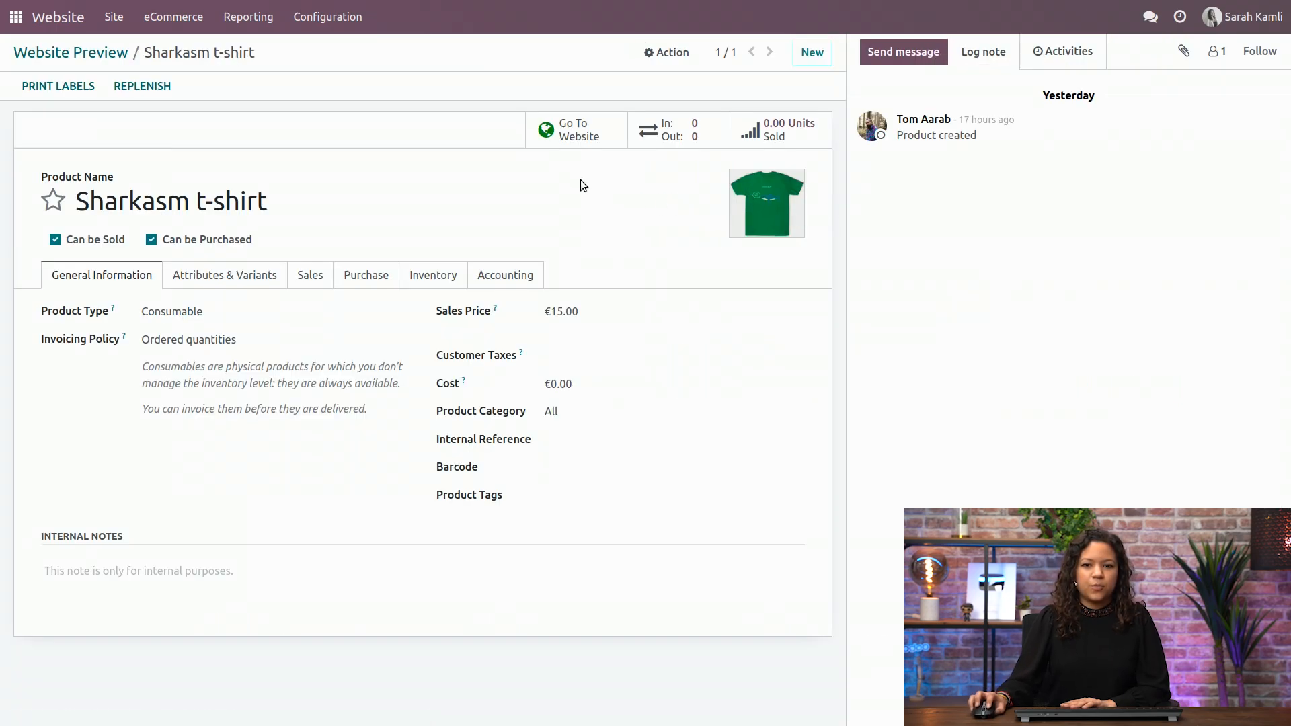
mouse_move(175, 258)
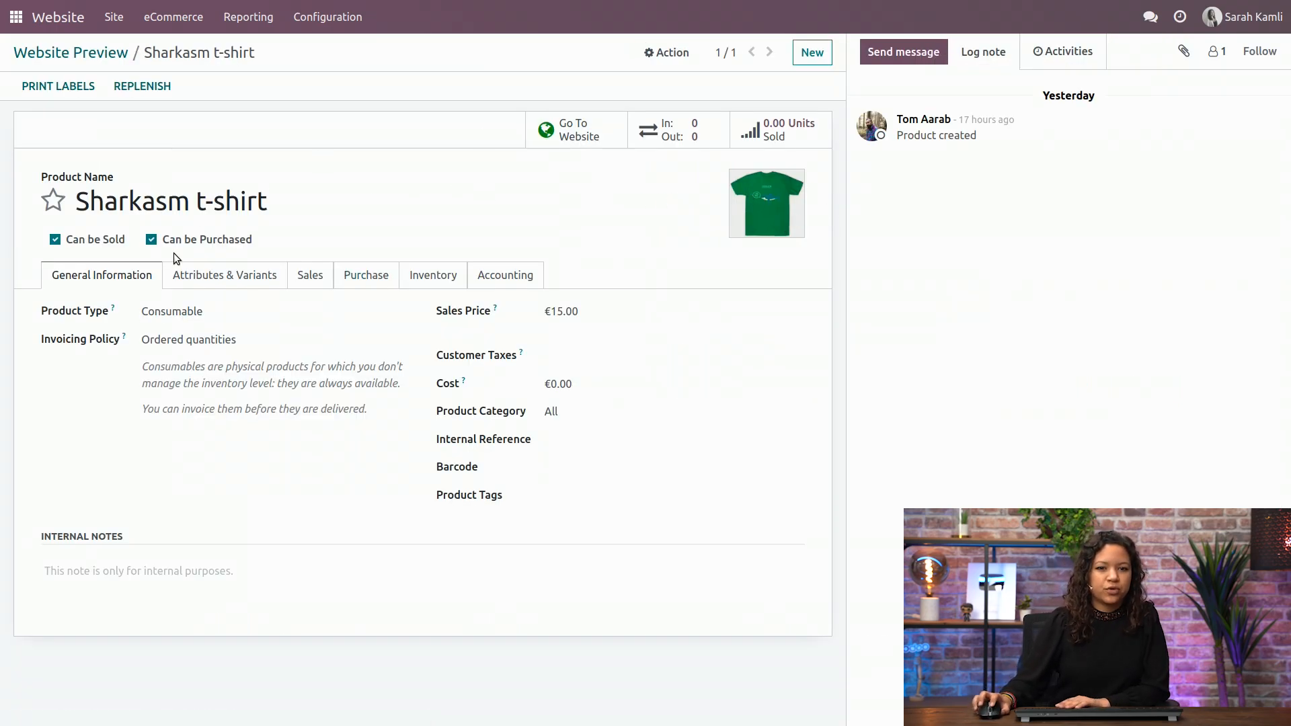
Create a Size attribute line on the t-shirt with values M and L.
click(224, 275)
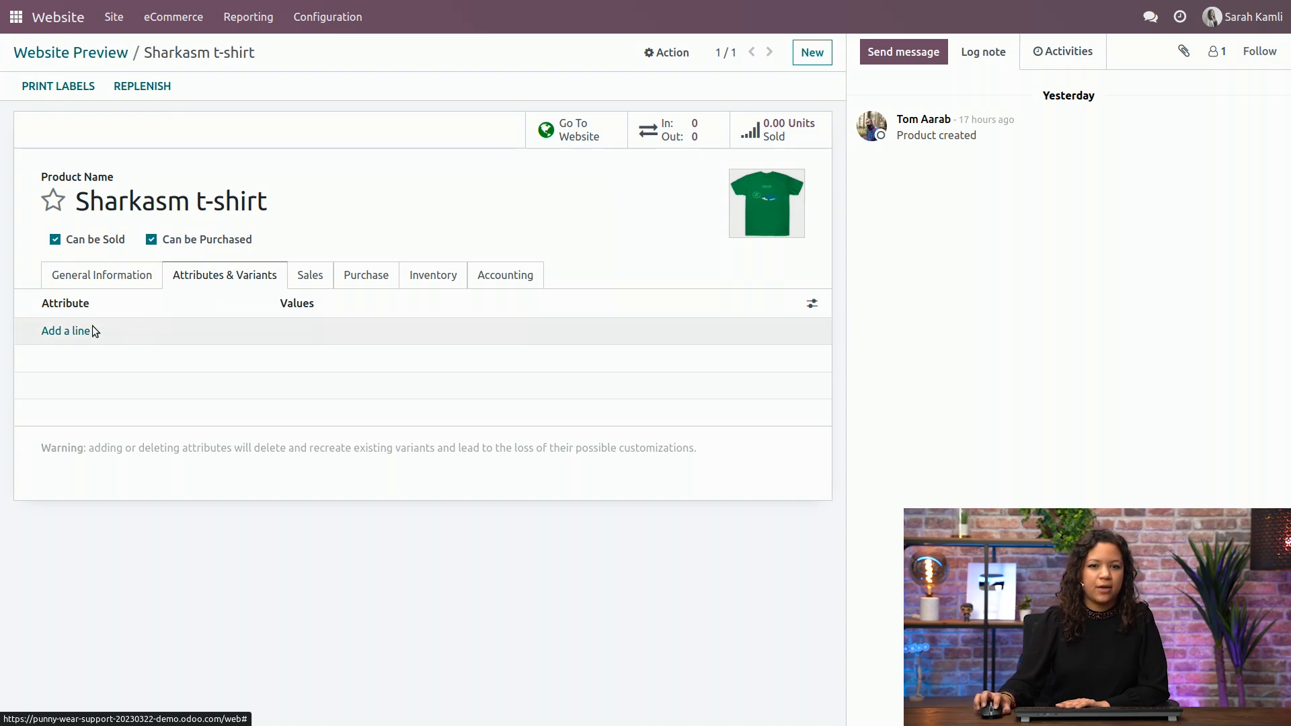
click(66, 331)
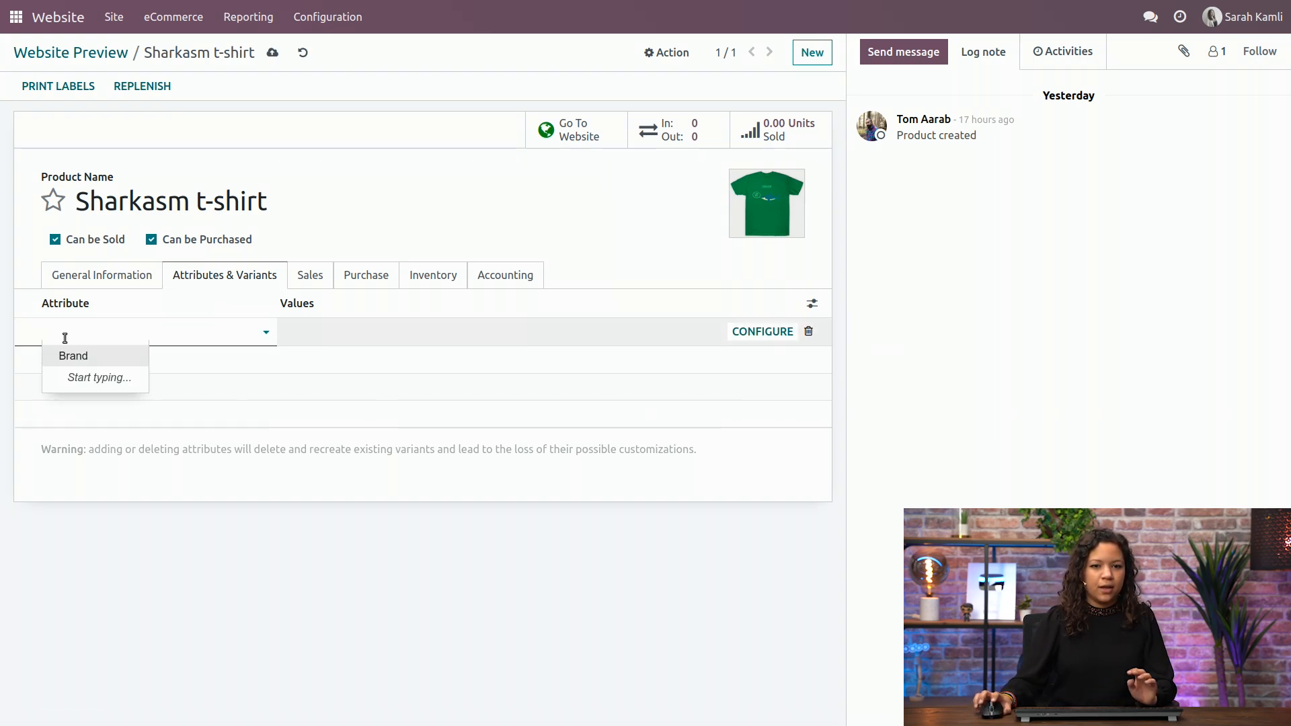
text(Size)
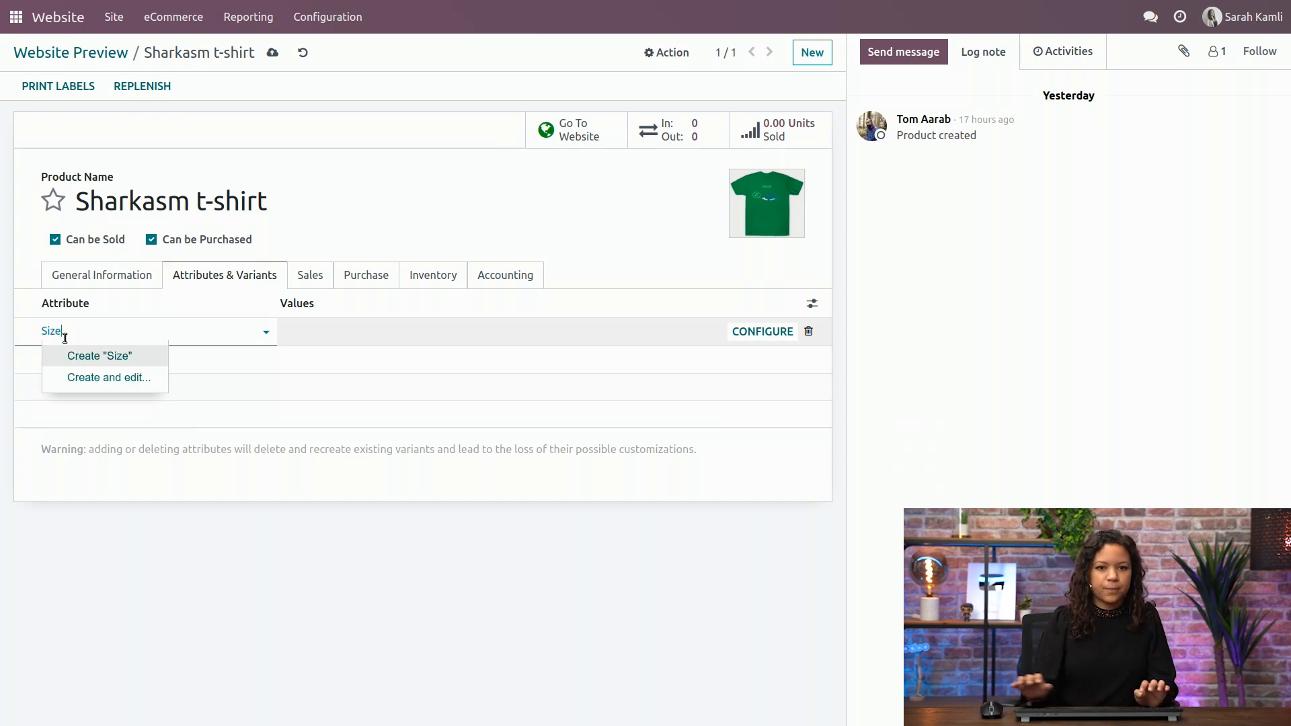
click(98, 355)
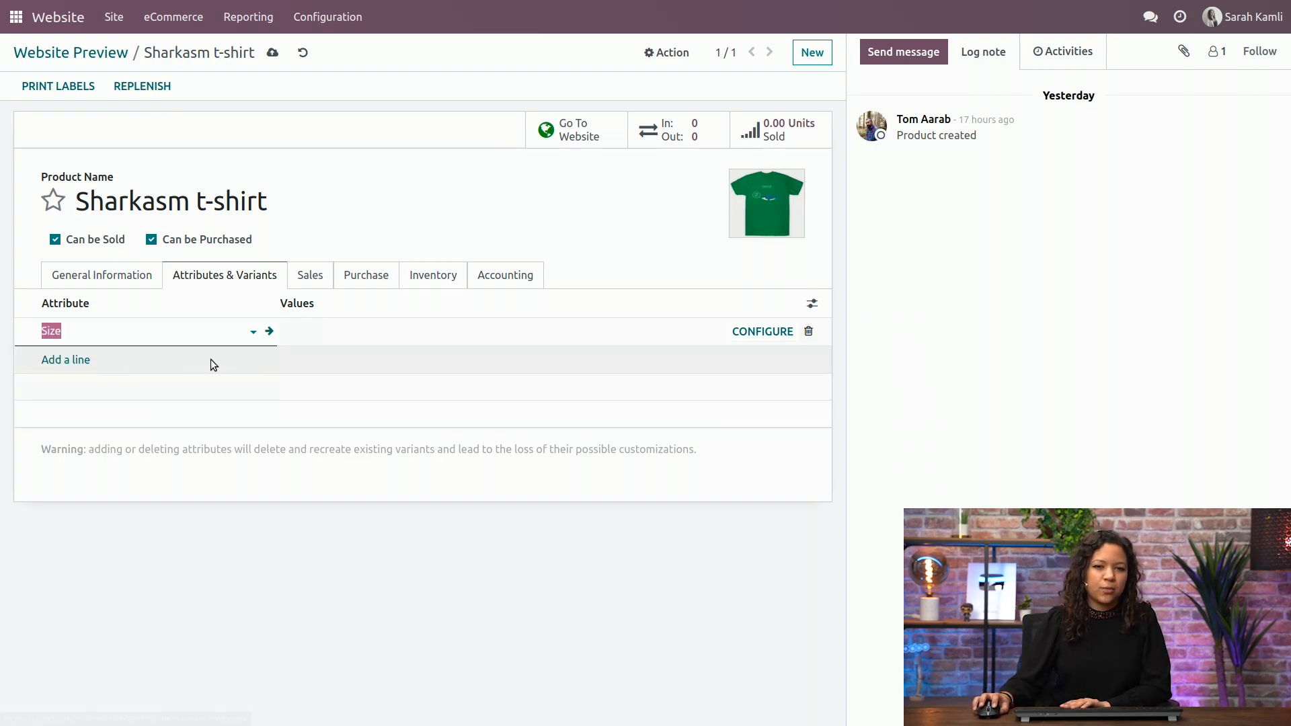
click(367, 332)
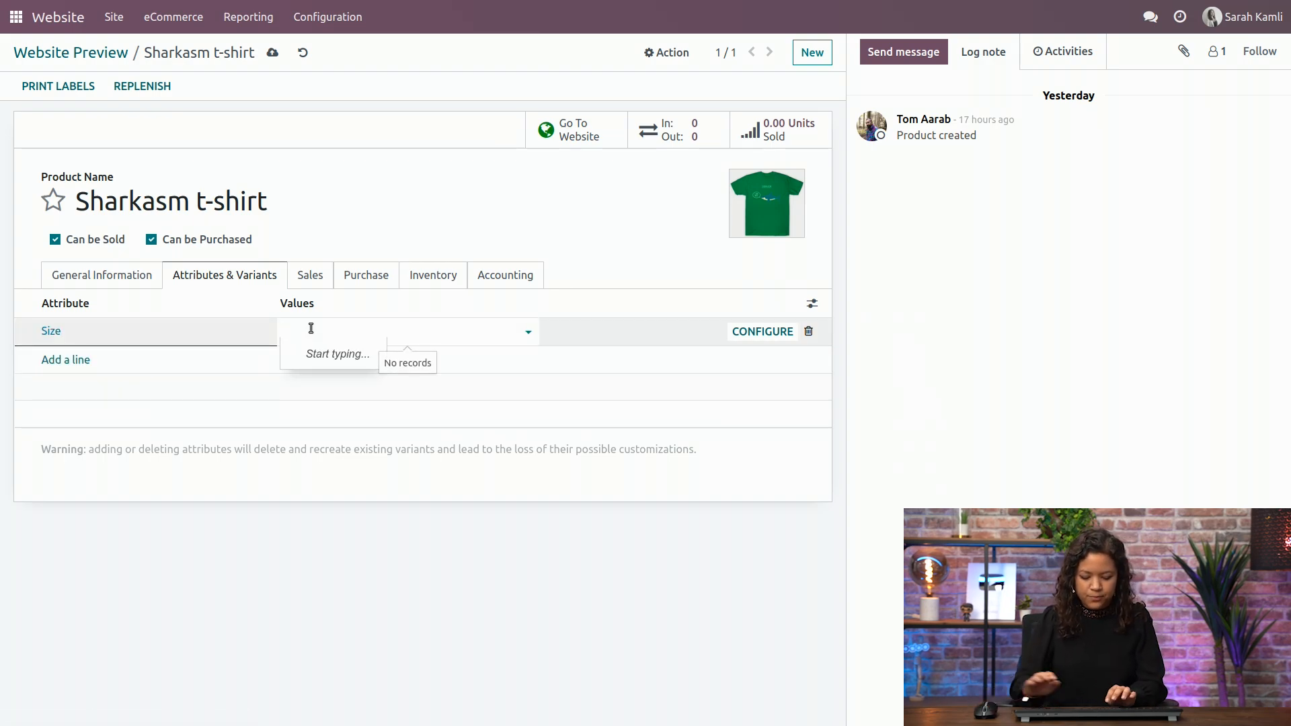
text(M)
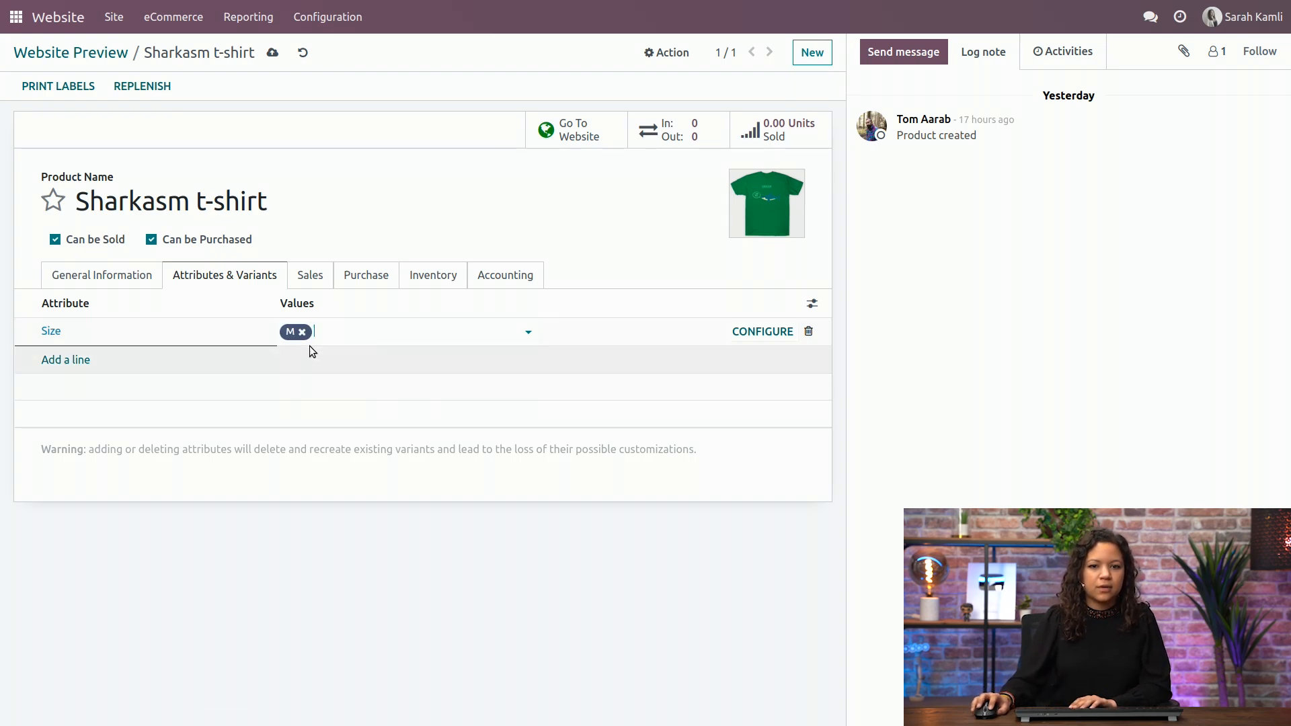
text(L)
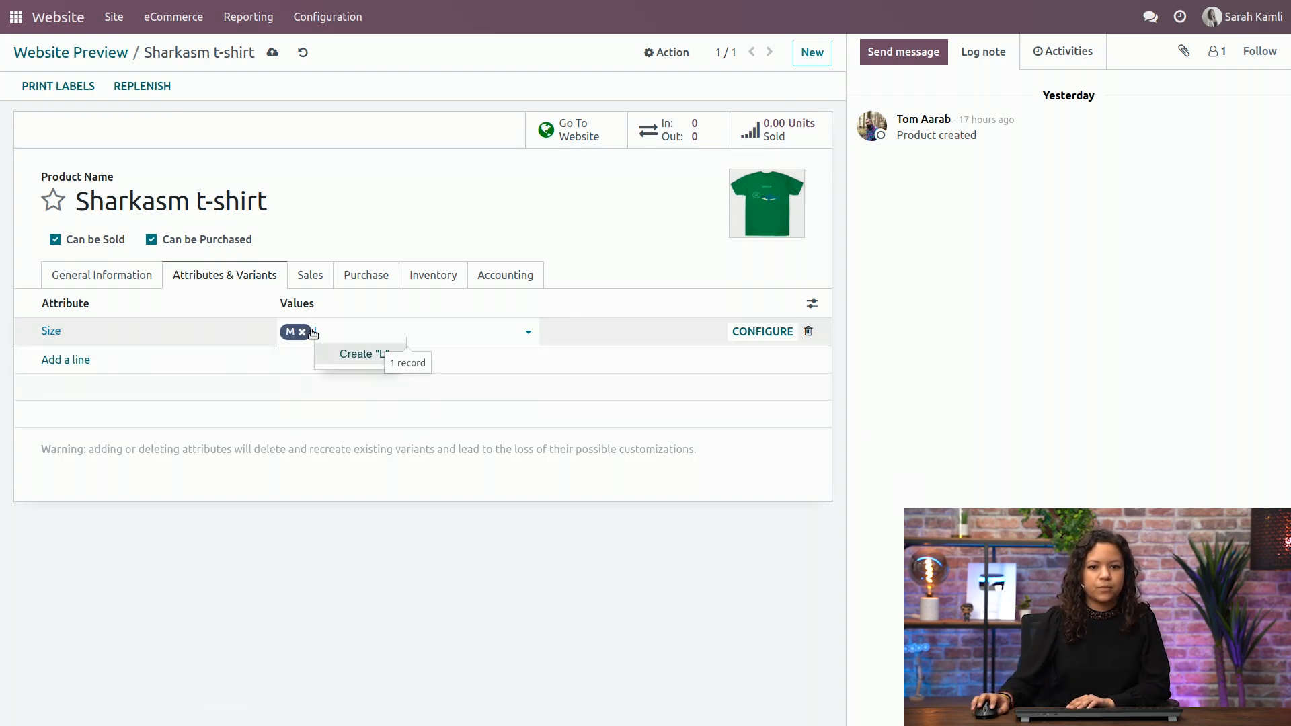
click(365, 353)
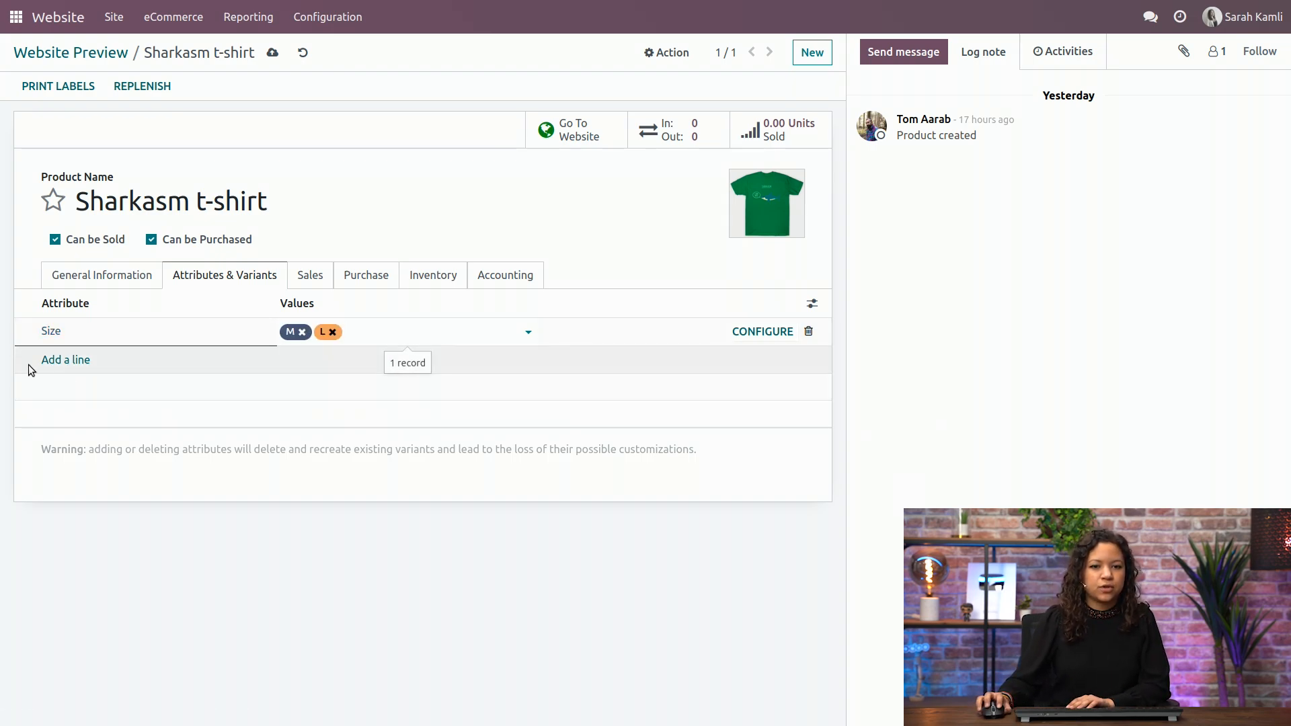
Add a Colour attribute with Blue and Green values and save the product.
click(66, 359)
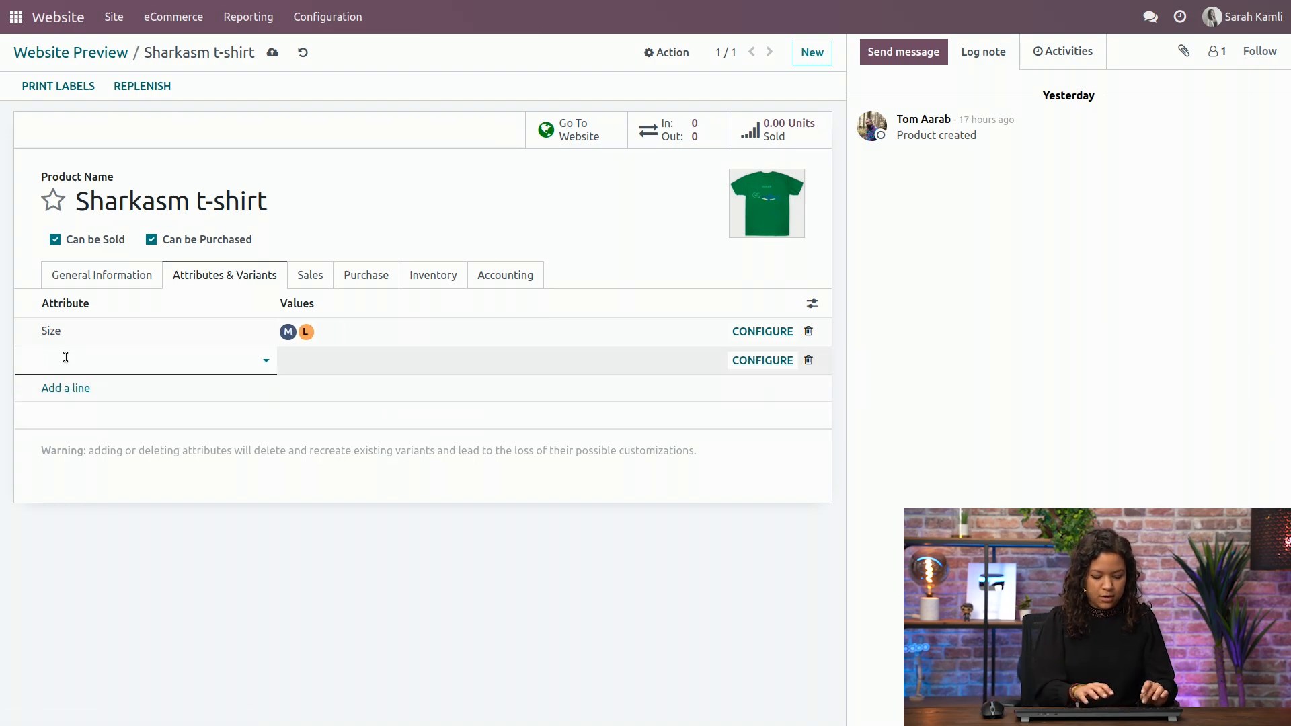
text(Colour)
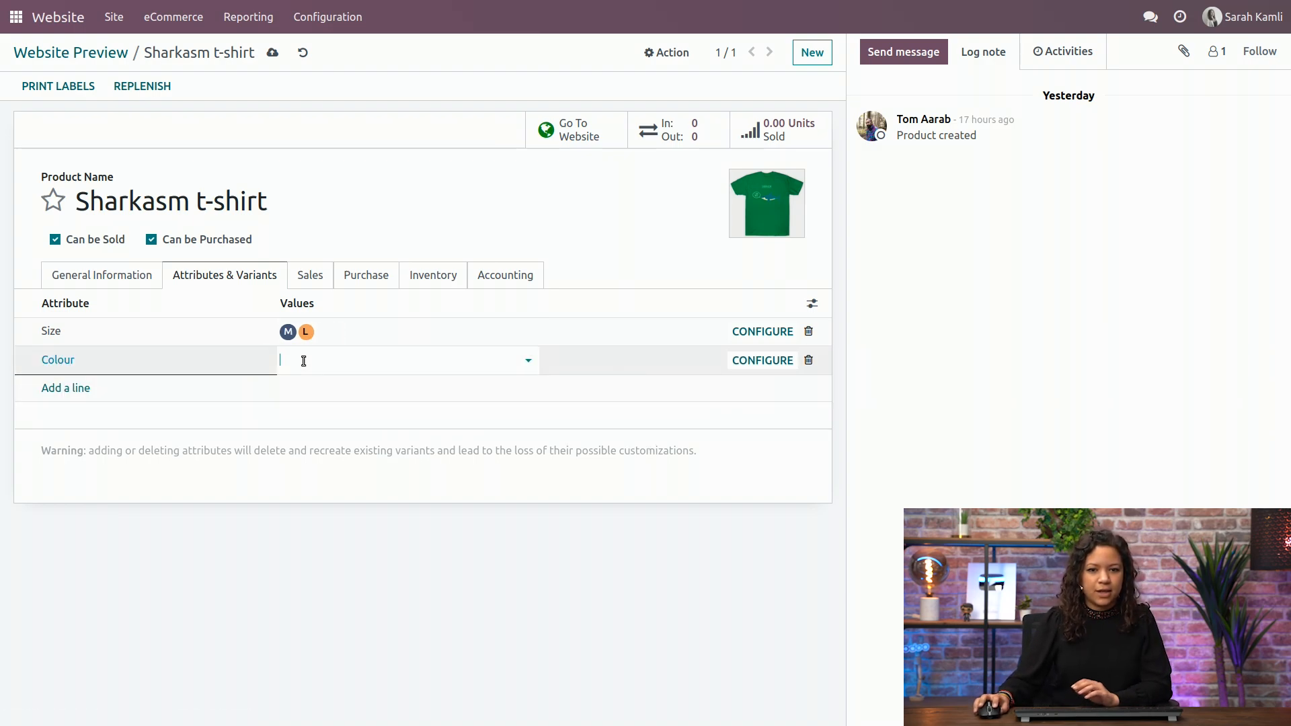
text(Blue)
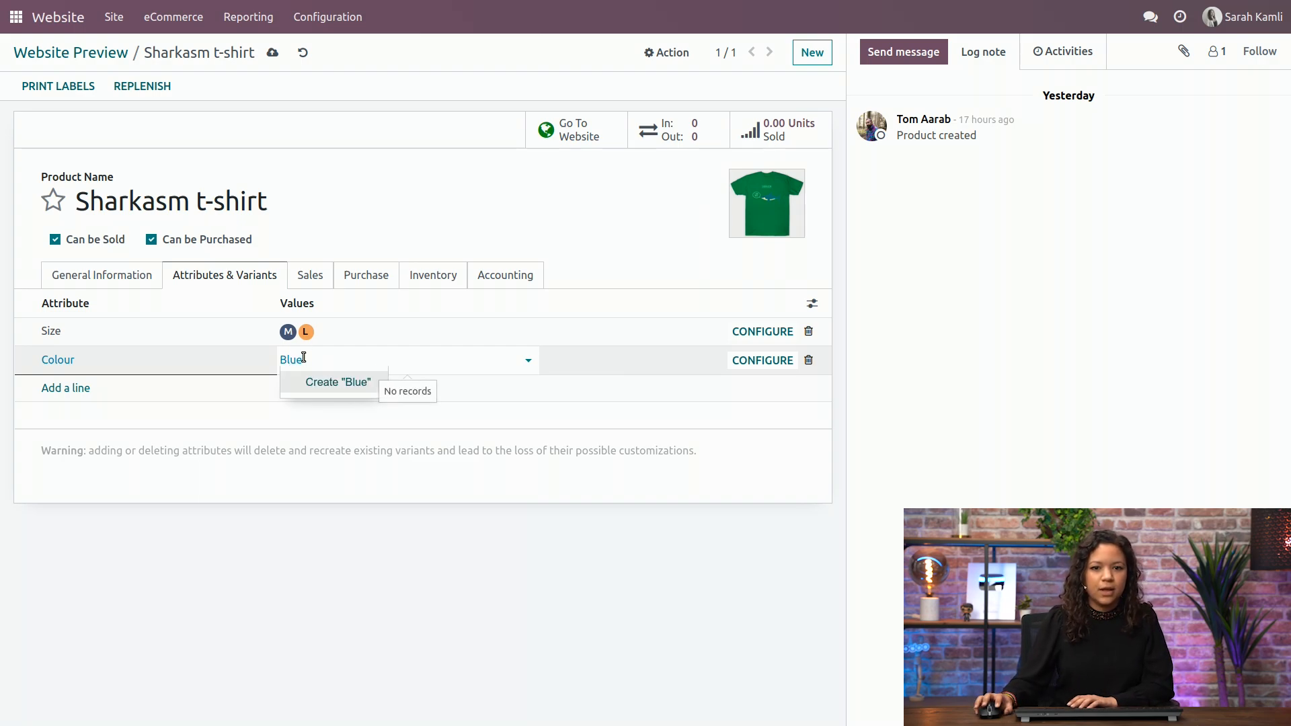
click(337, 382)
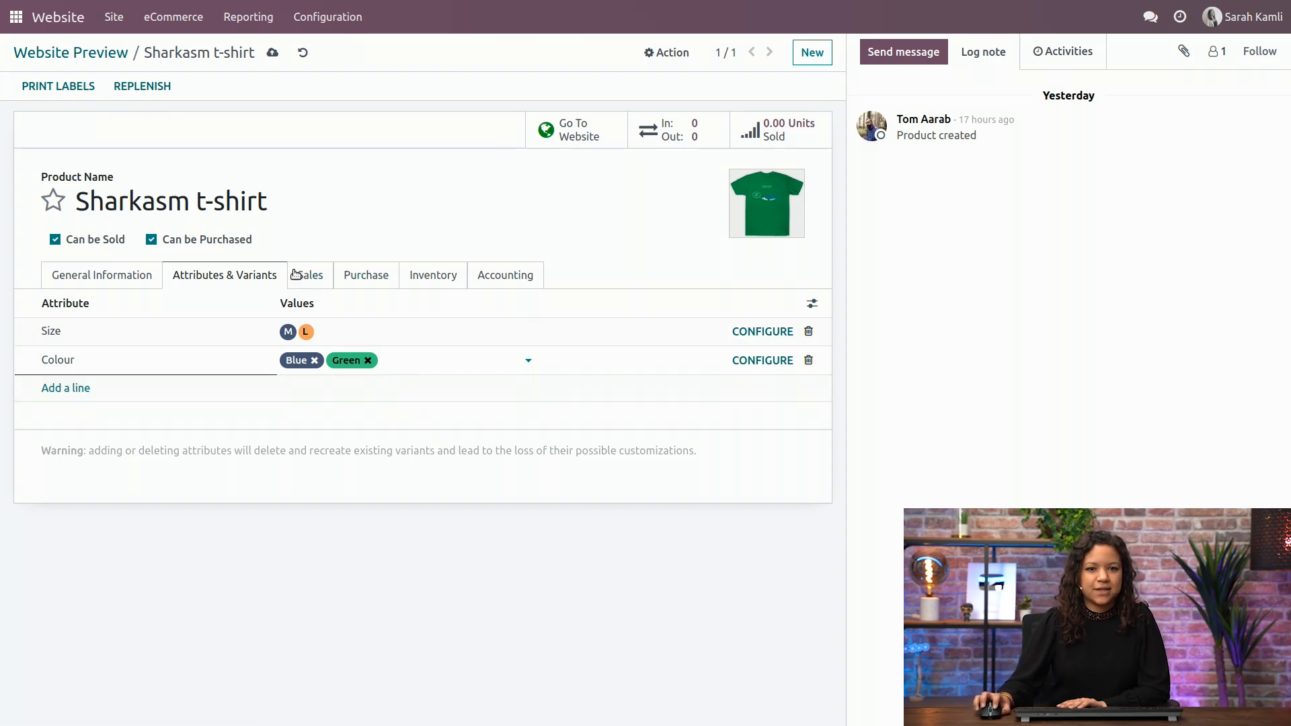
mouse_move(272, 52)
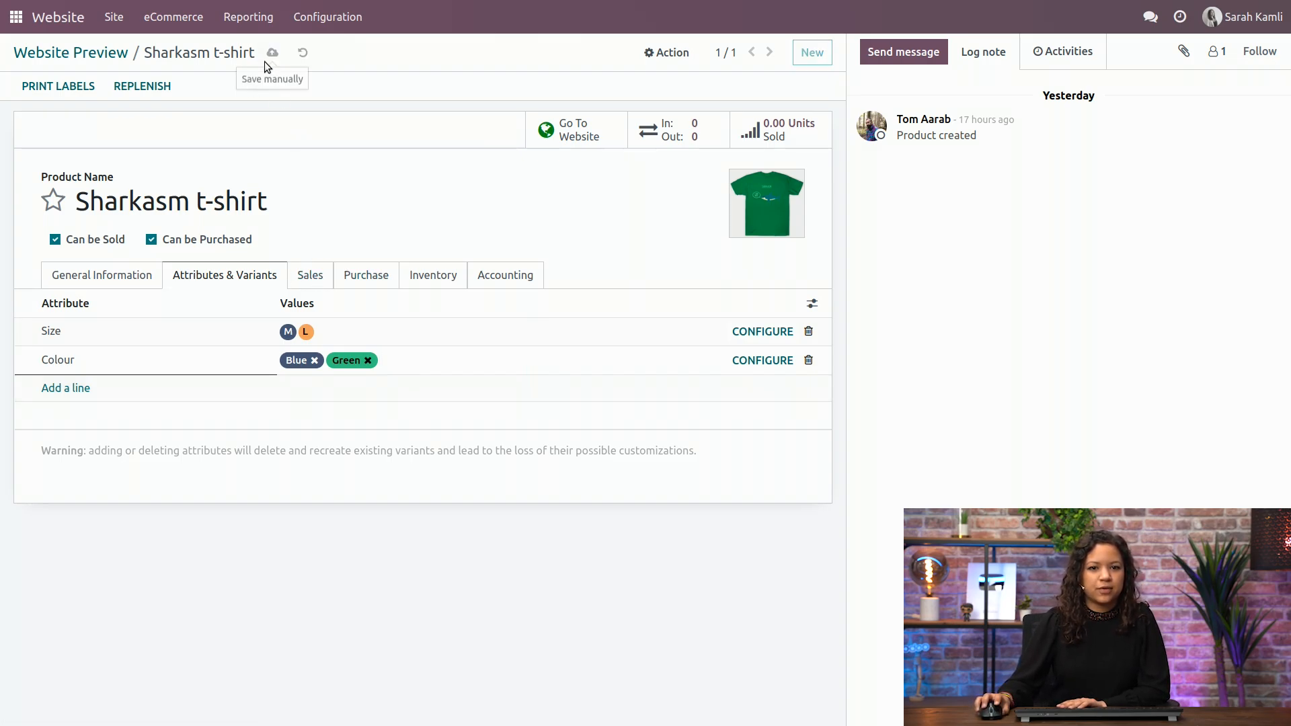
click(272, 53)
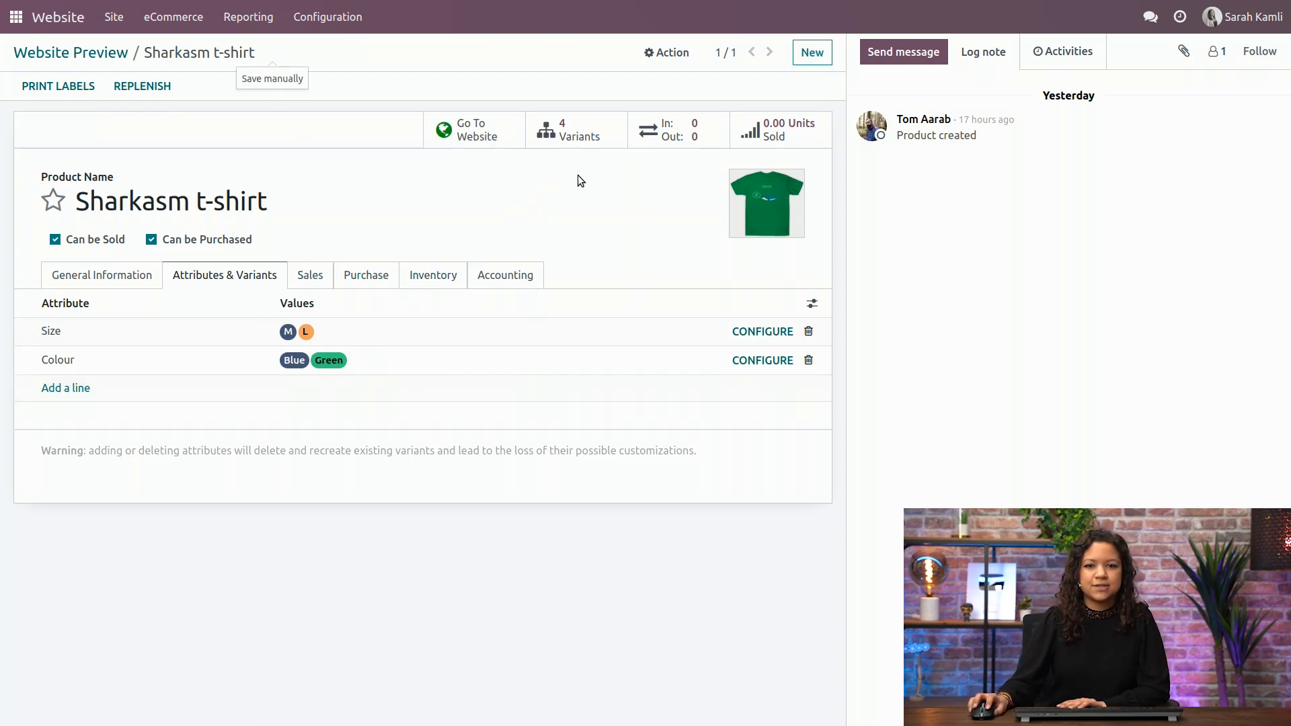
Open the Sharkasm t-shirt's '4 Variants' list of size and colour combinations.
click(576, 129)
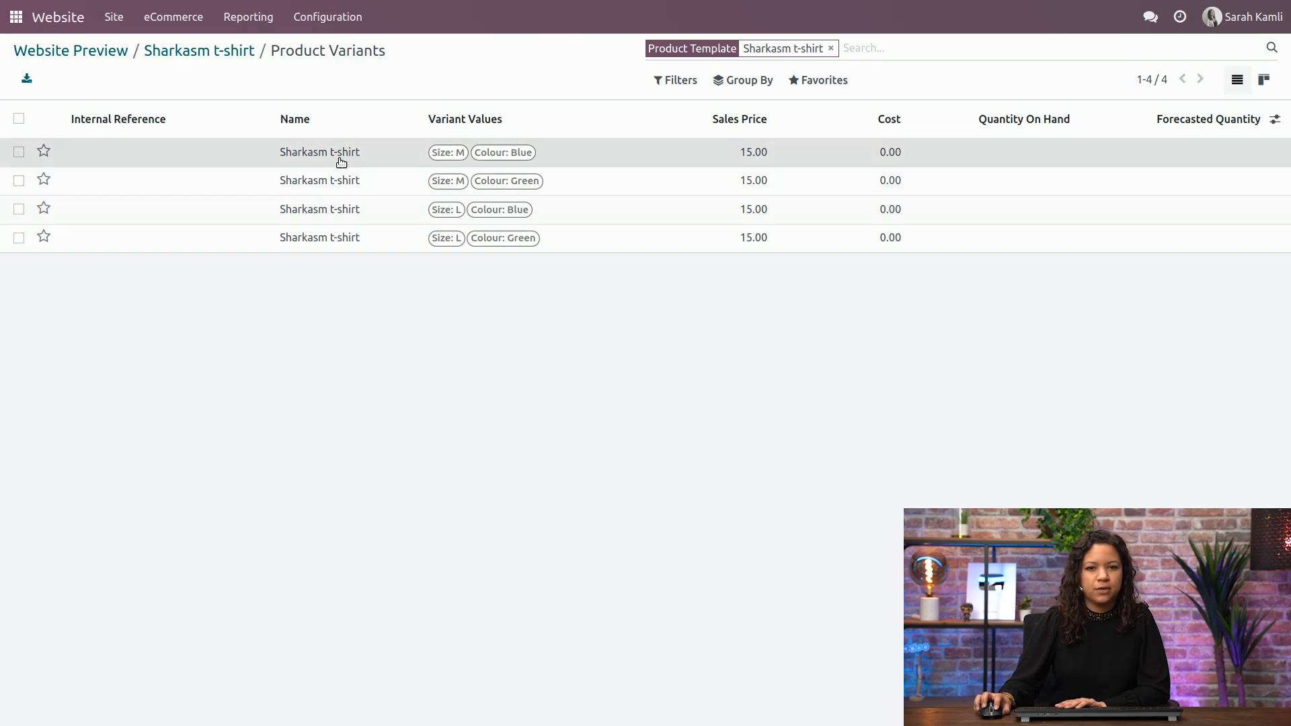
Open the M, Blue variant record to view its codes, pricing and logistics.
click(320, 152)
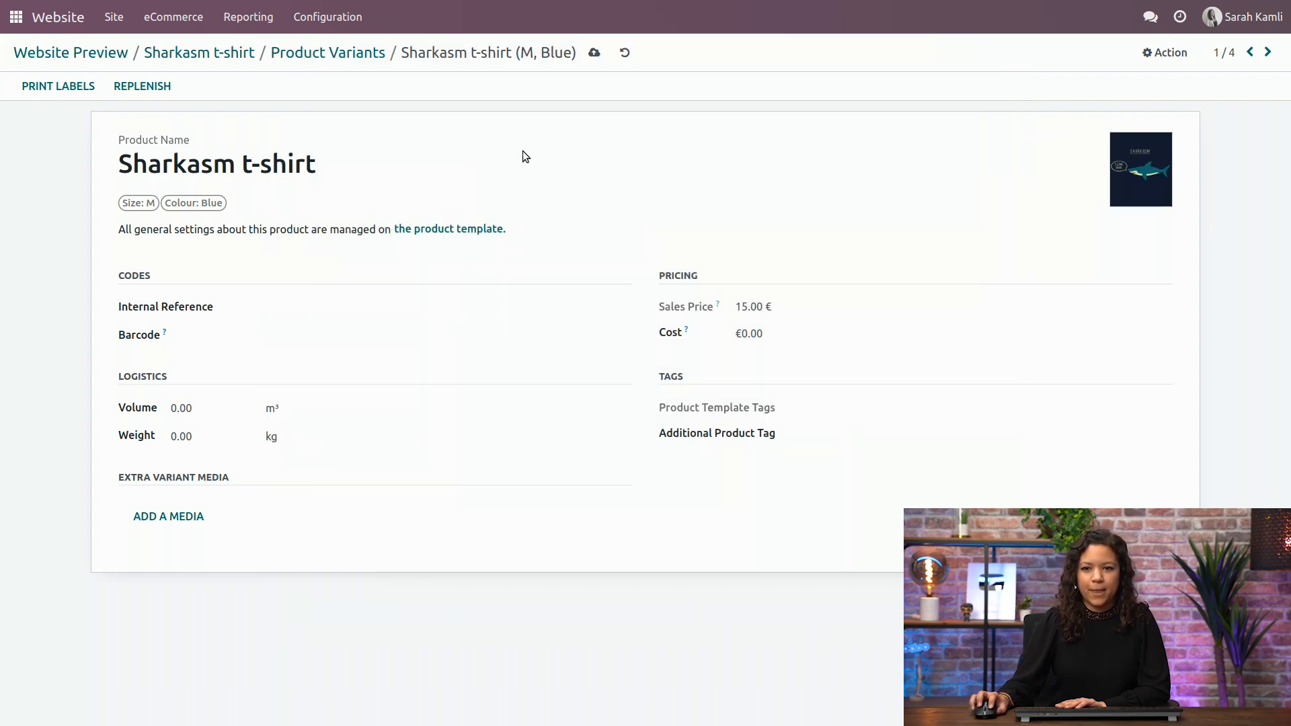
mouse_move(625, 189)
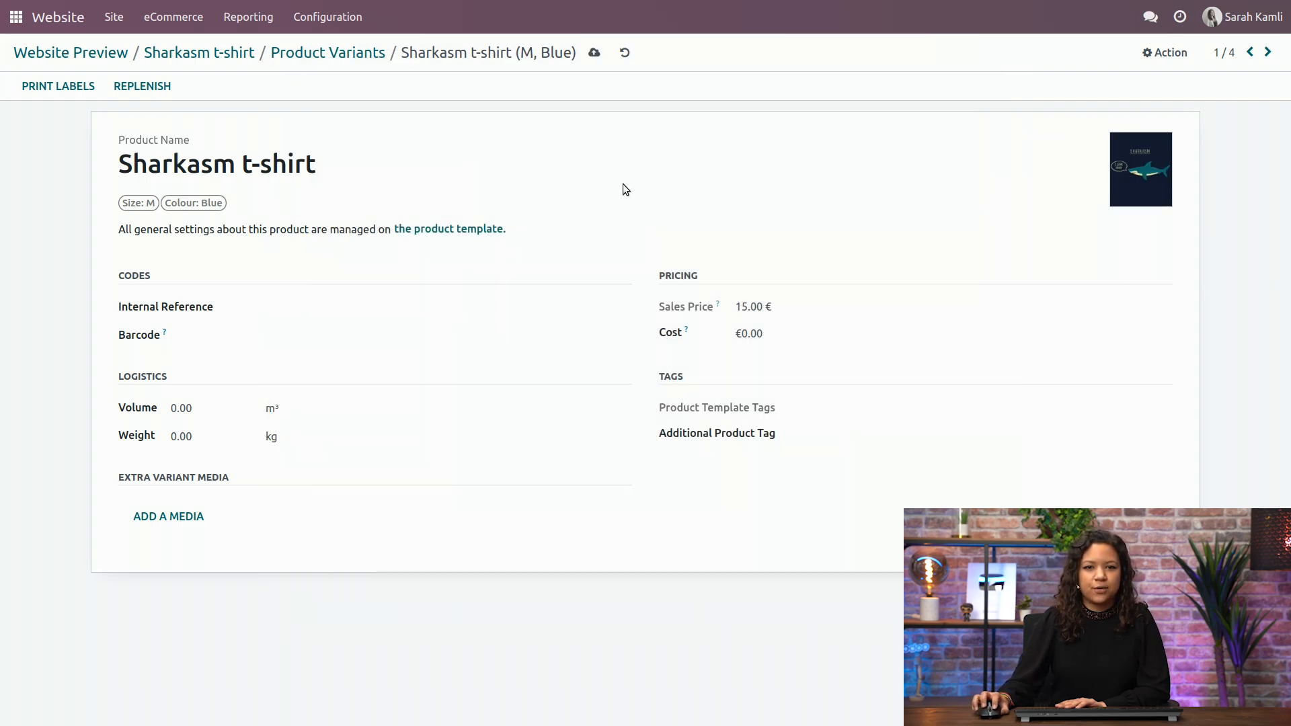
mouse_move(1266, 133)
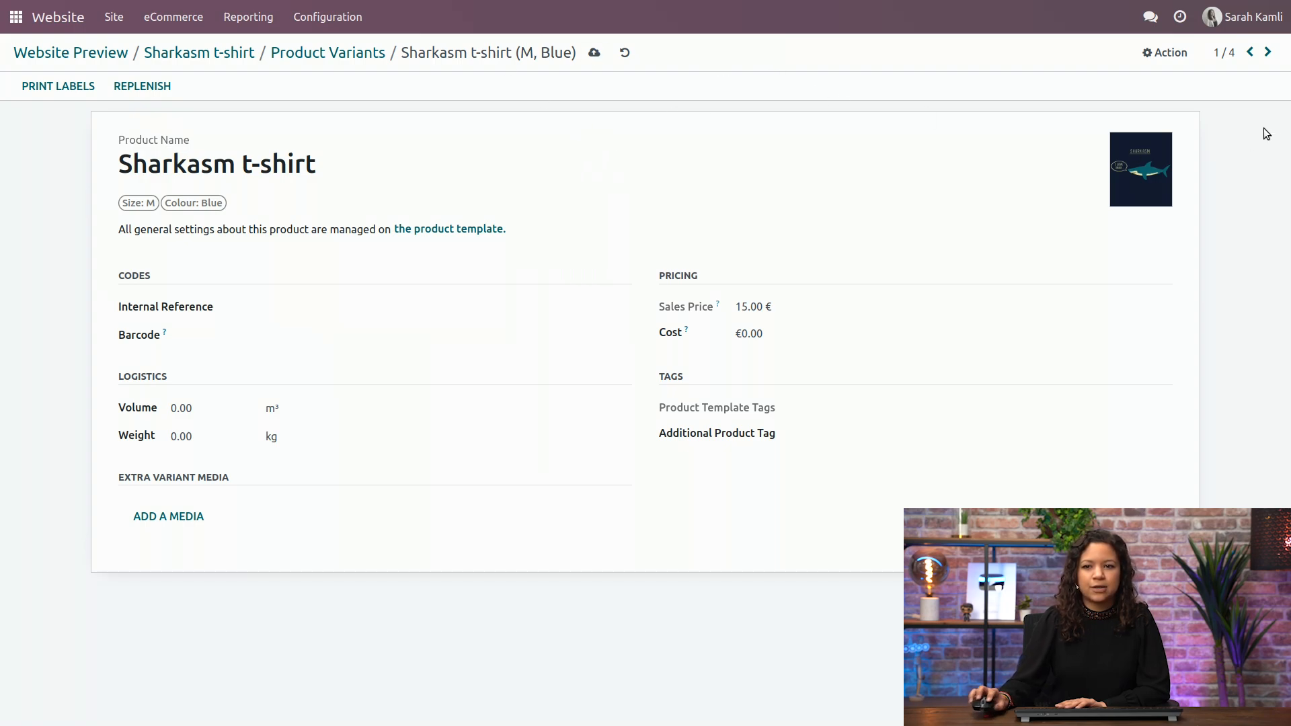
mouse_move(1268, 53)
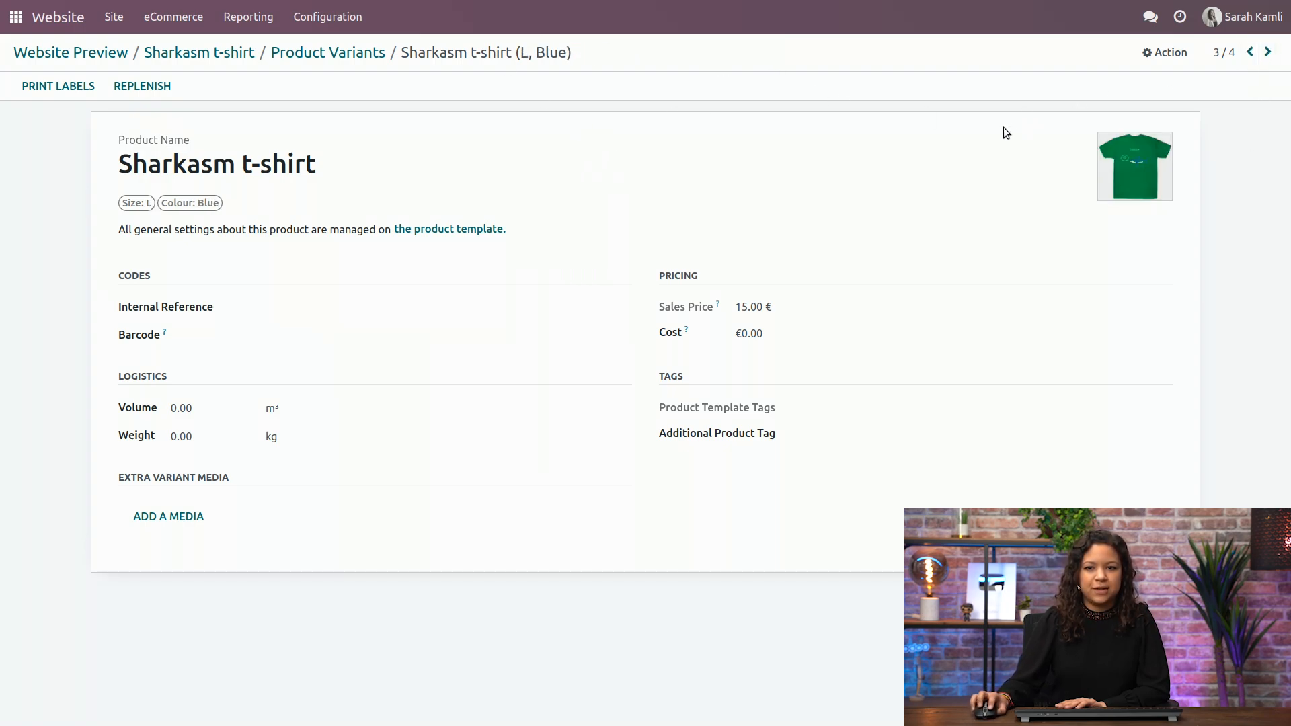
Go back to the Sharkasm t-shirt template form via its breadcrumb.
click(168, 517)
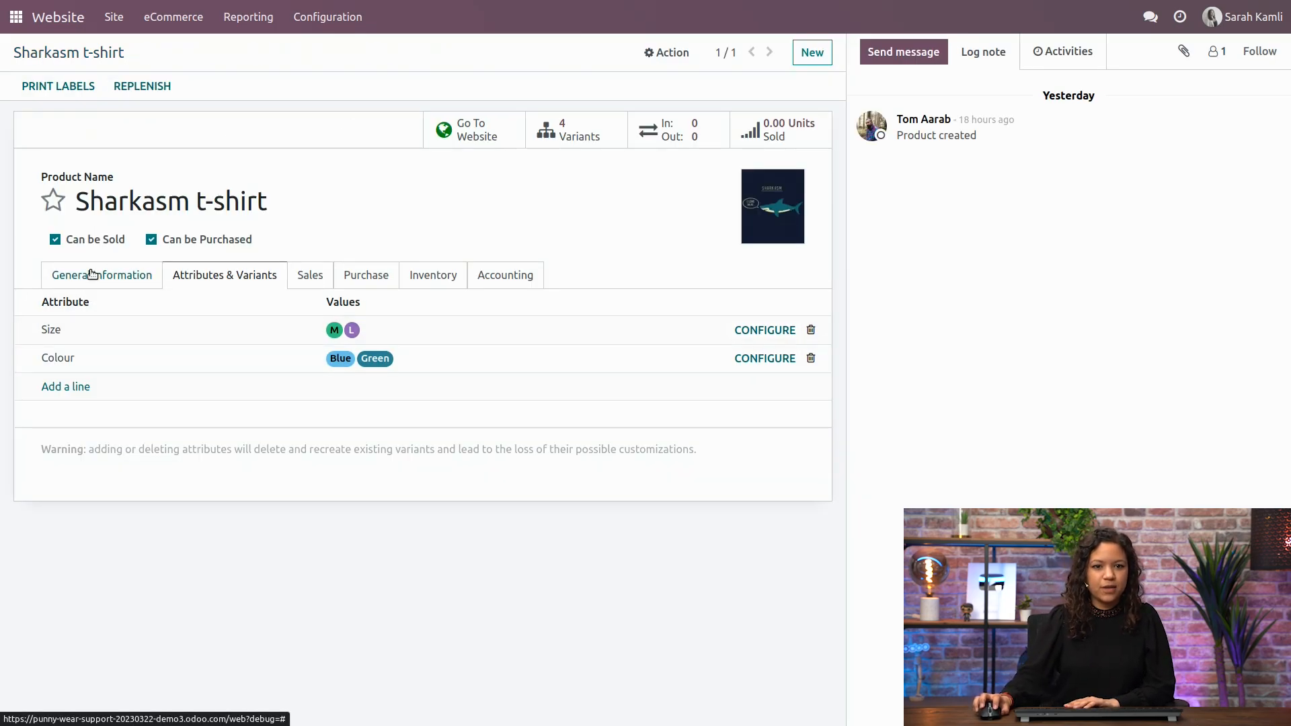
Change the t-shirt's Product Type from Consumable to Storable Product and save.
click(101, 275)
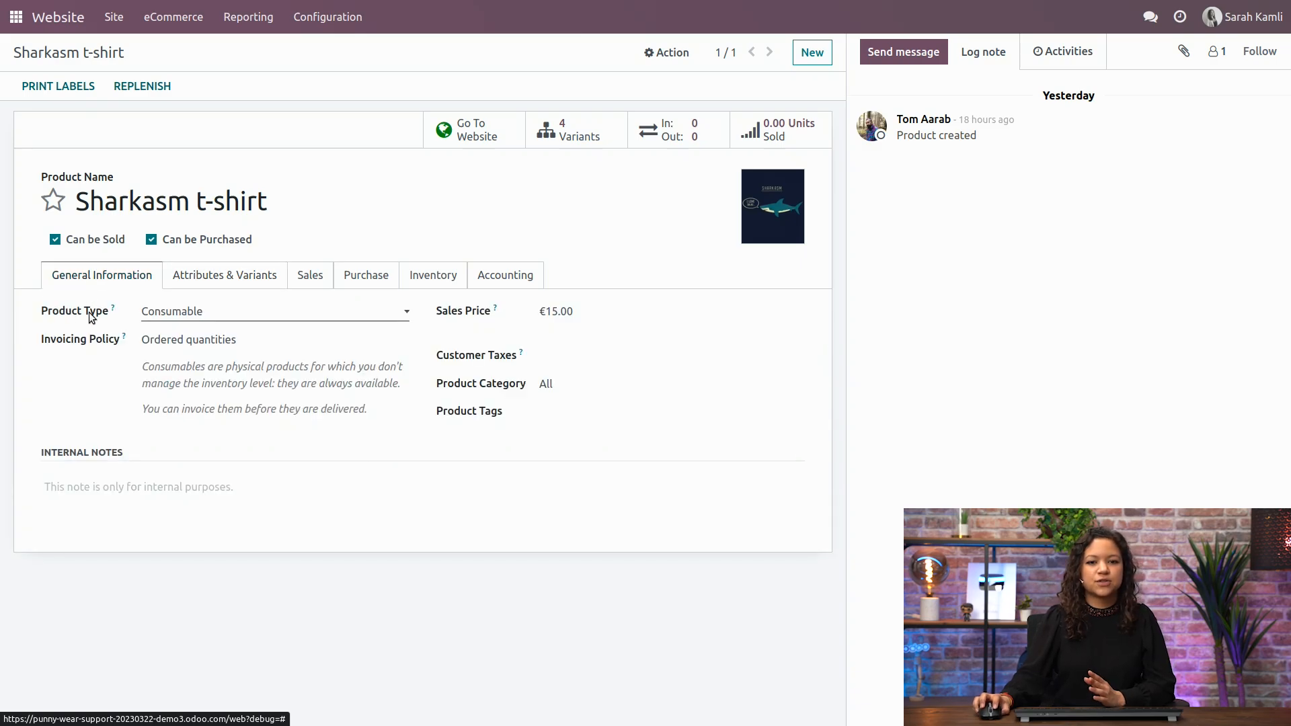
mouse_move(181, 319)
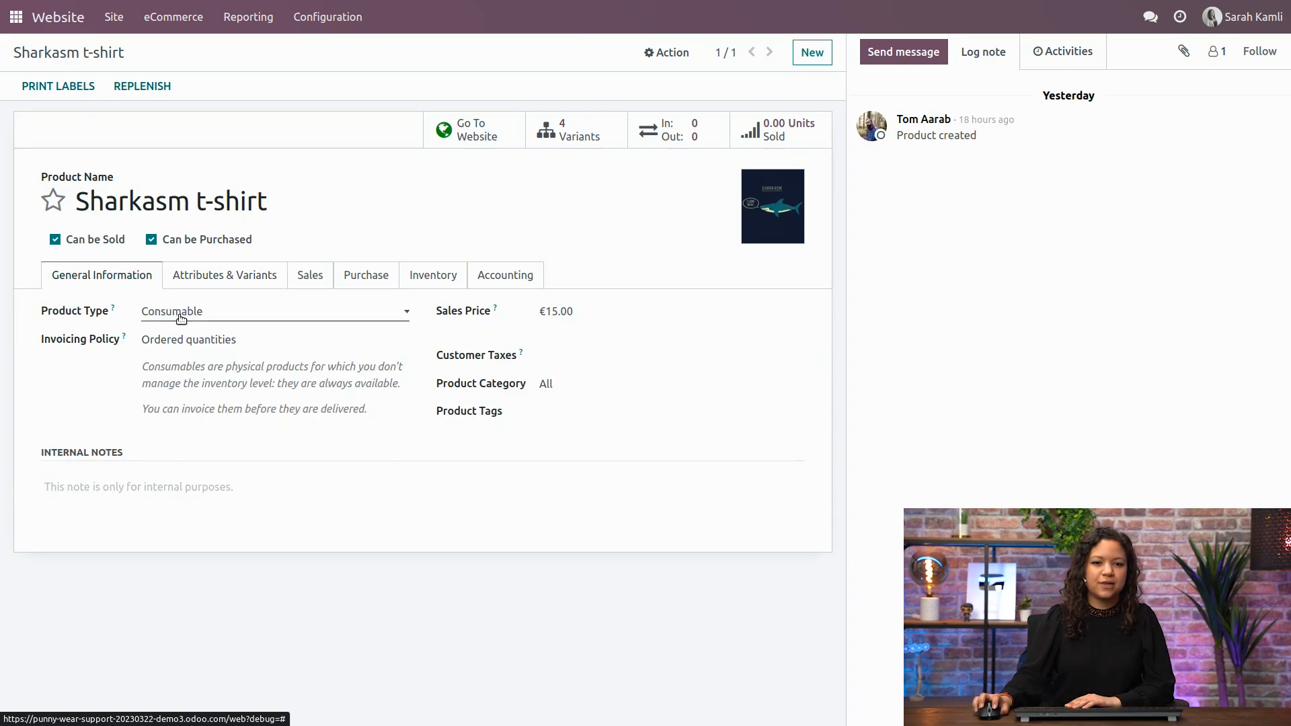
click(267, 311)
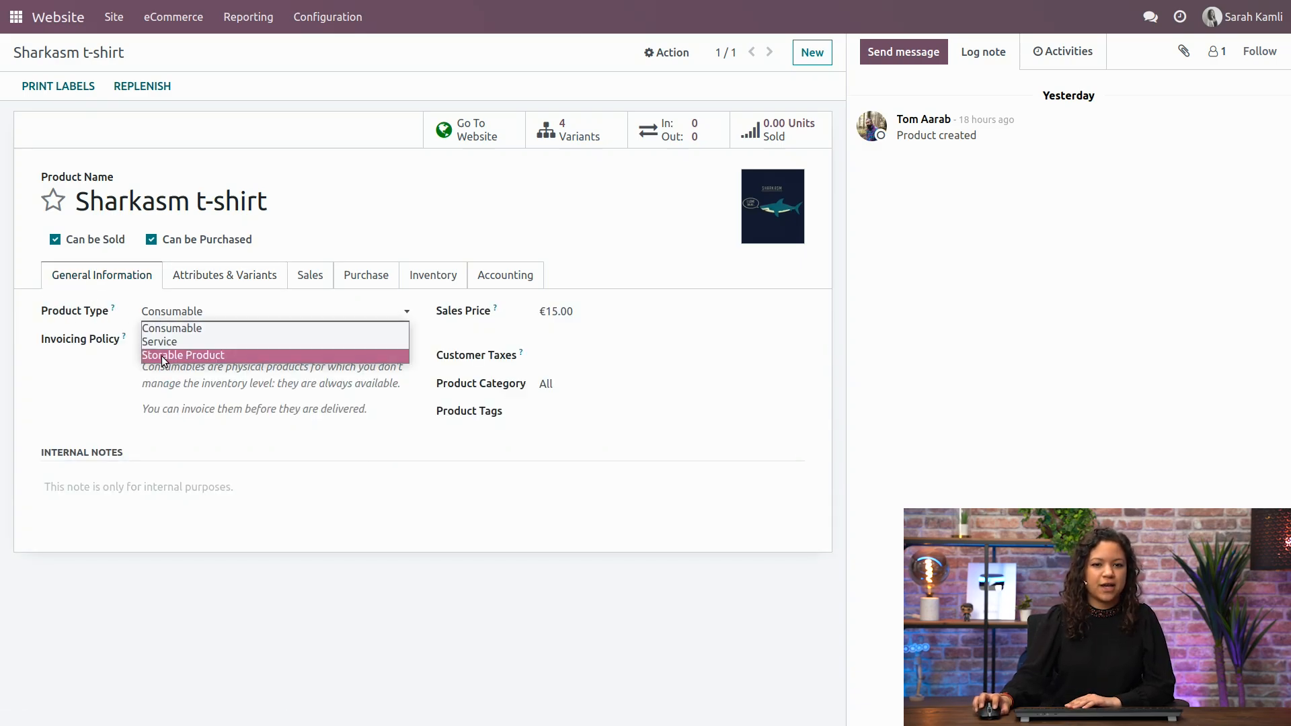
click(183, 355)
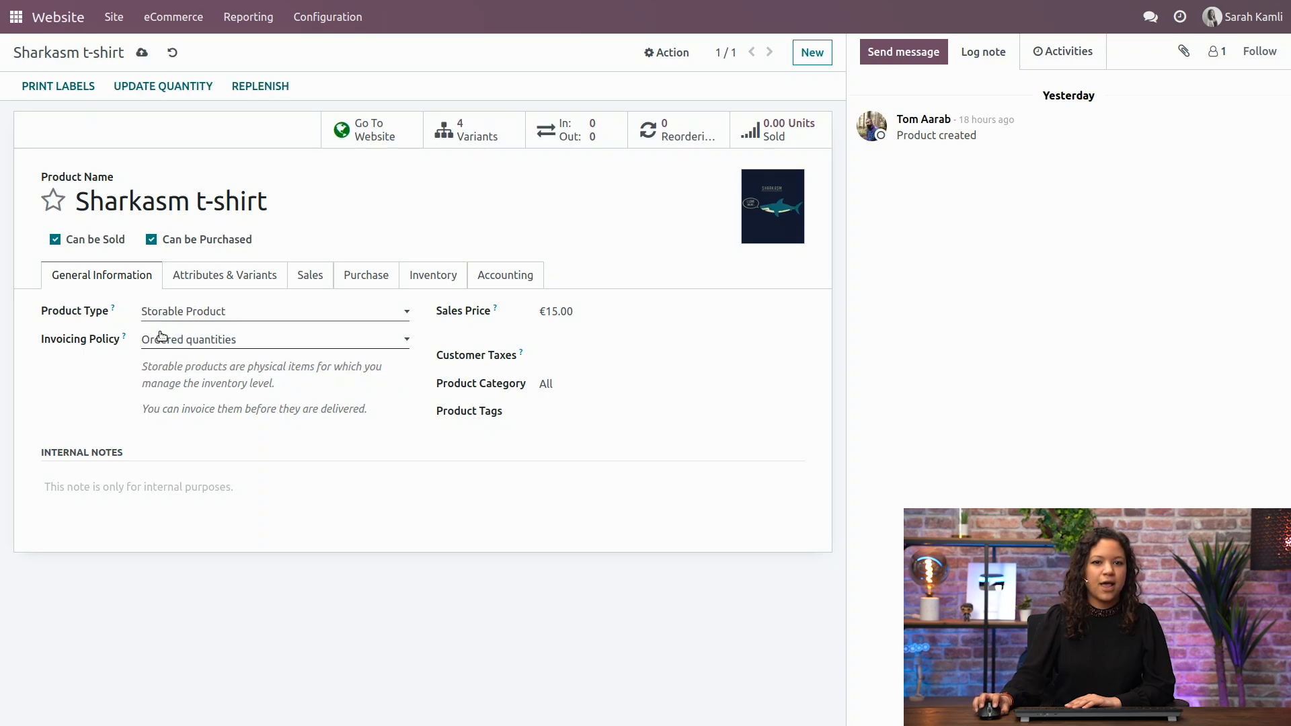
click(141, 52)
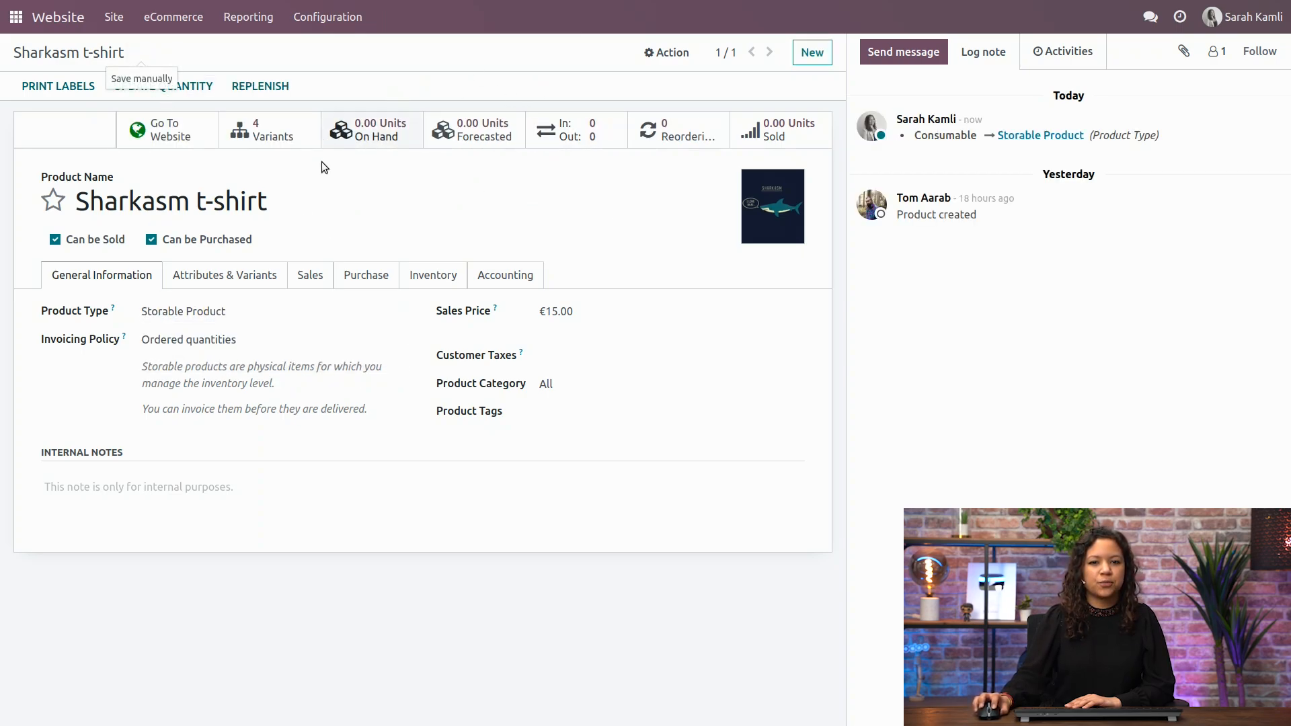
click(379, 193)
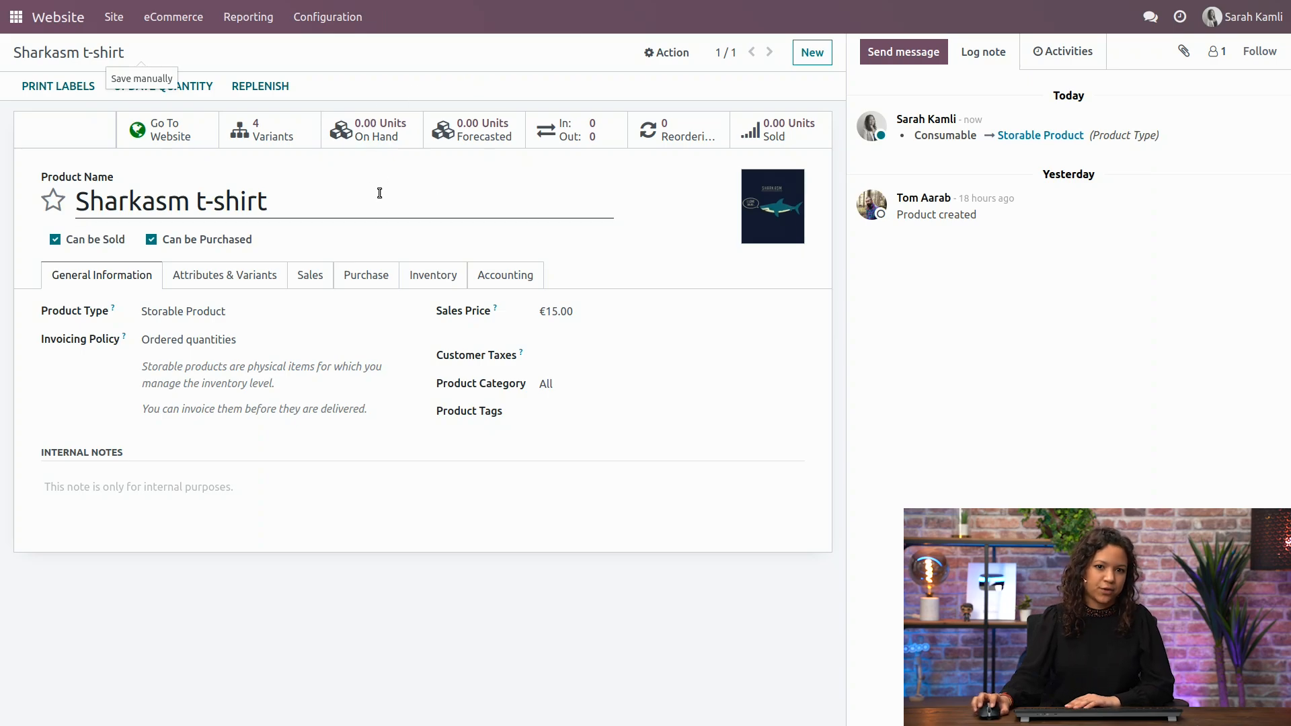
Enable Show Available Qty below 5 units and set the message 'Out of stock'.
click(310, 275)
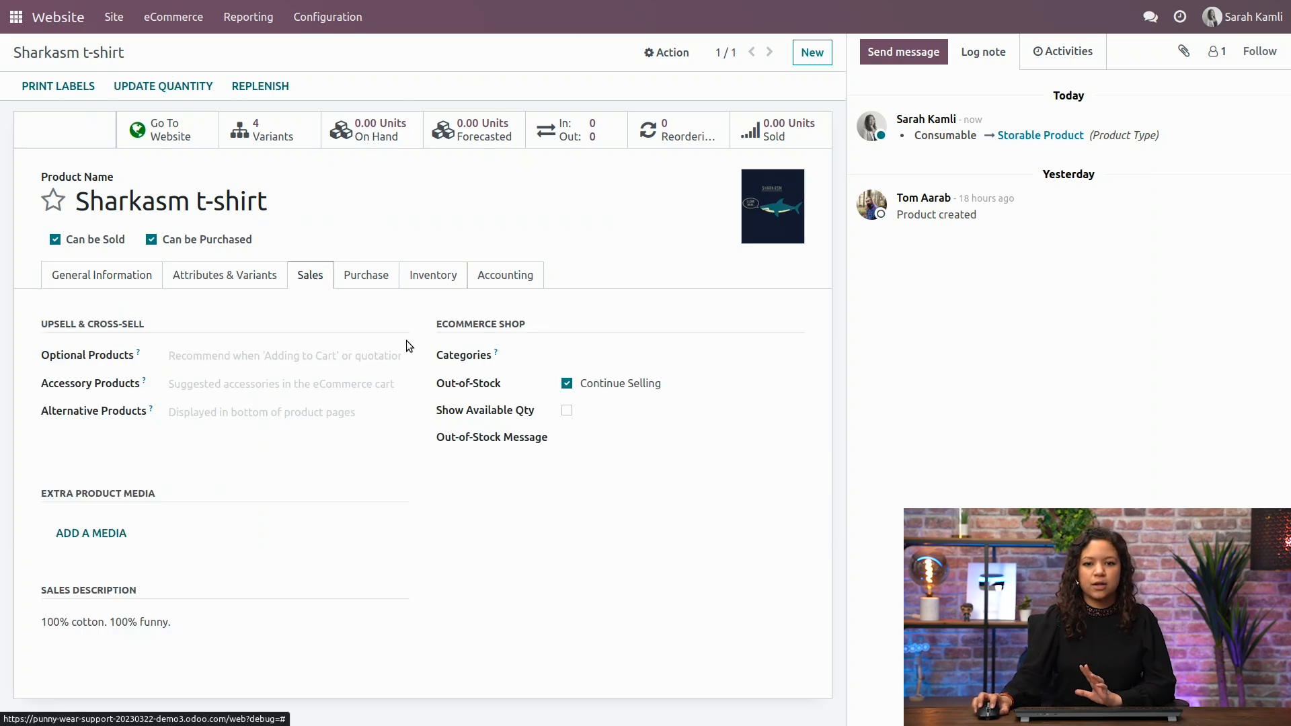
mouse_move(663, 395)
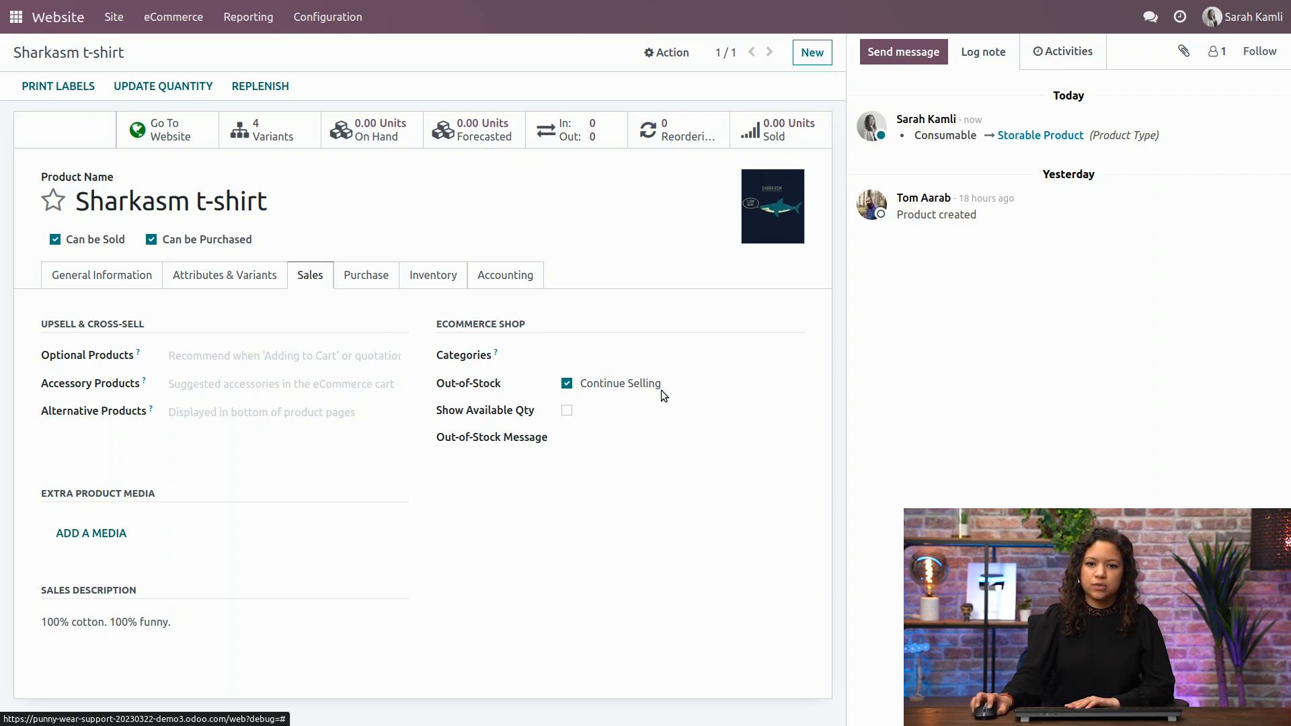
mouse_move(477, 424)
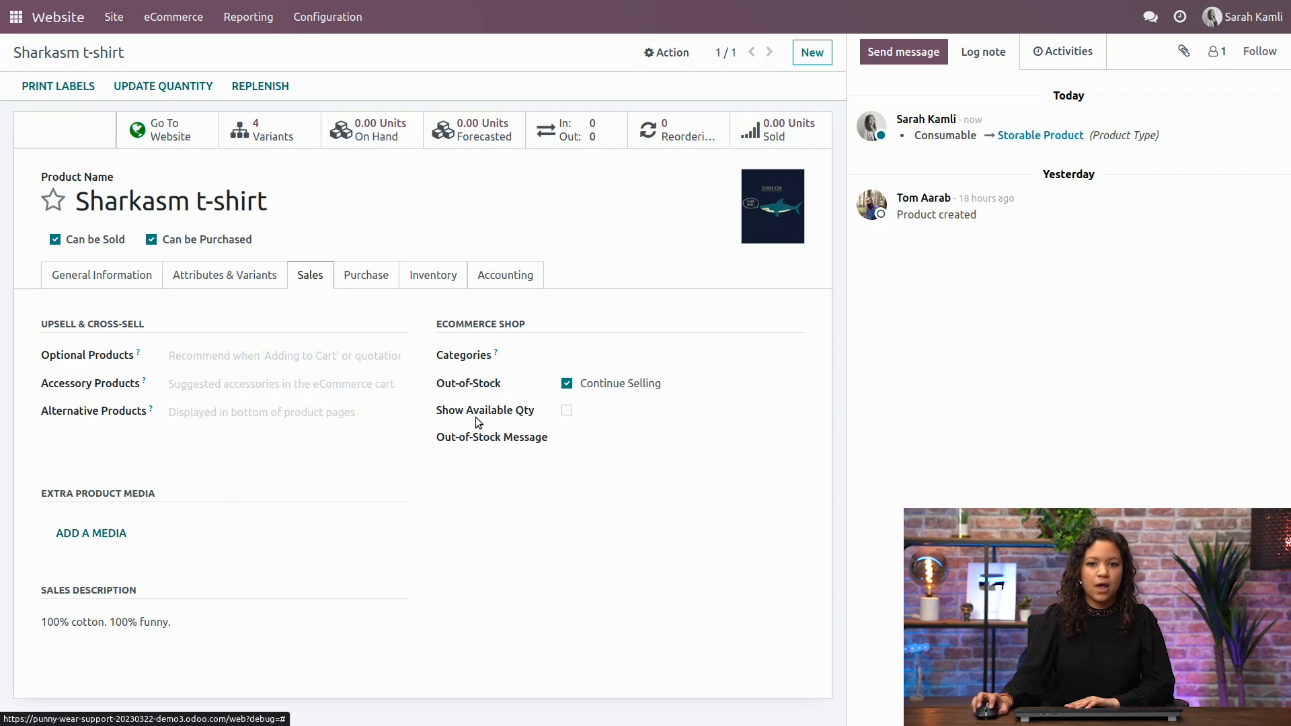
click(566, 410)
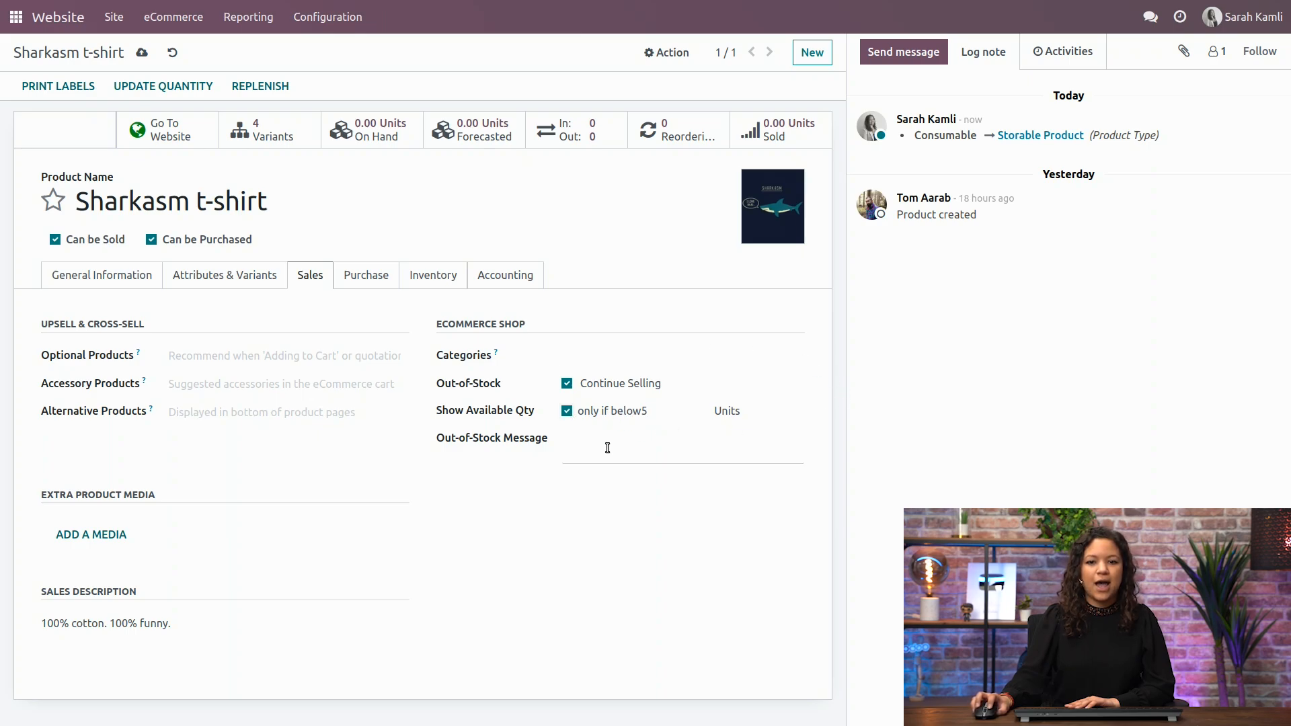
text(Out o)
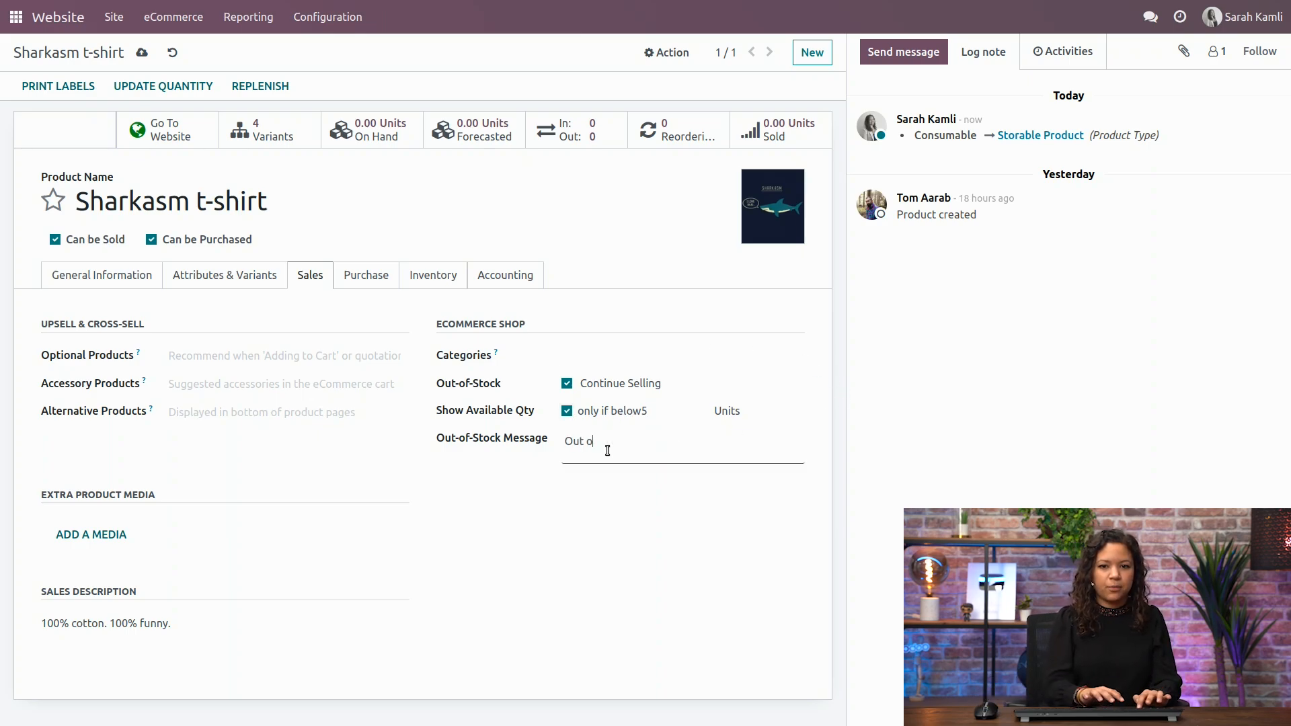
text(ut of stock)
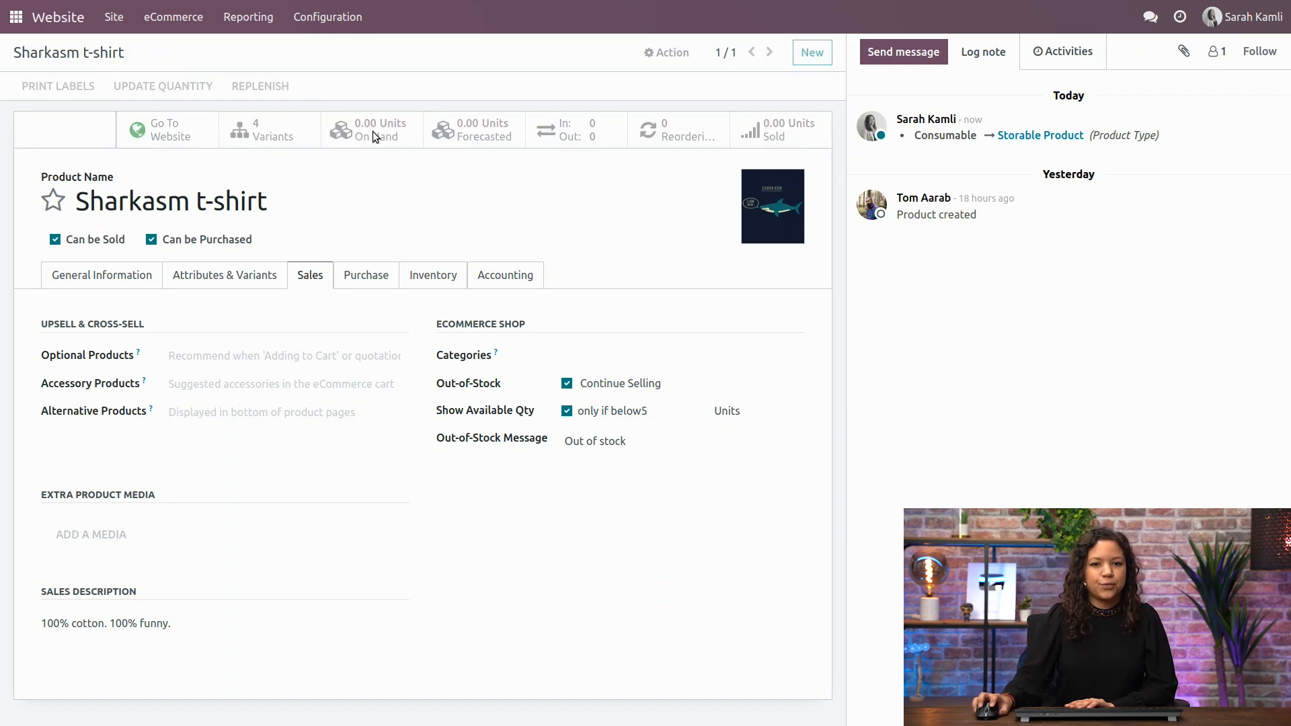
Record 2 units on hand for the M, Blue and M, Green t-shirt variants.
click(162, 86)
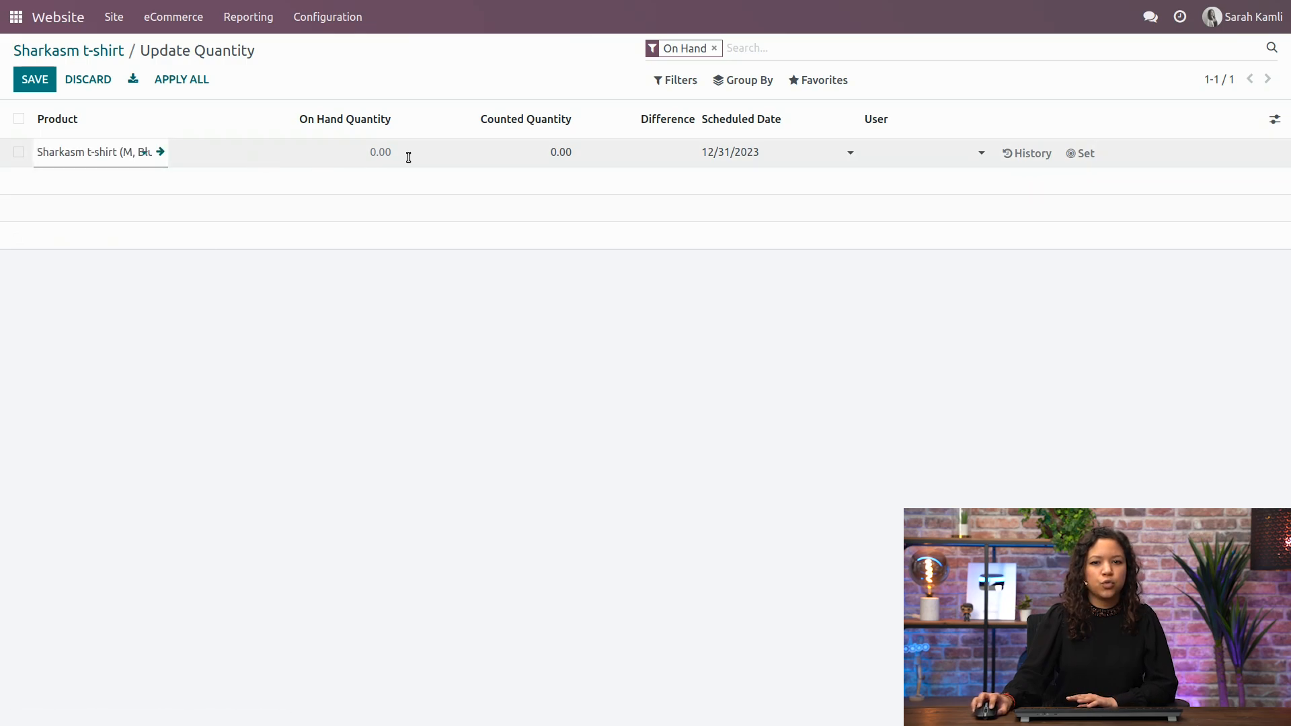
text(2)
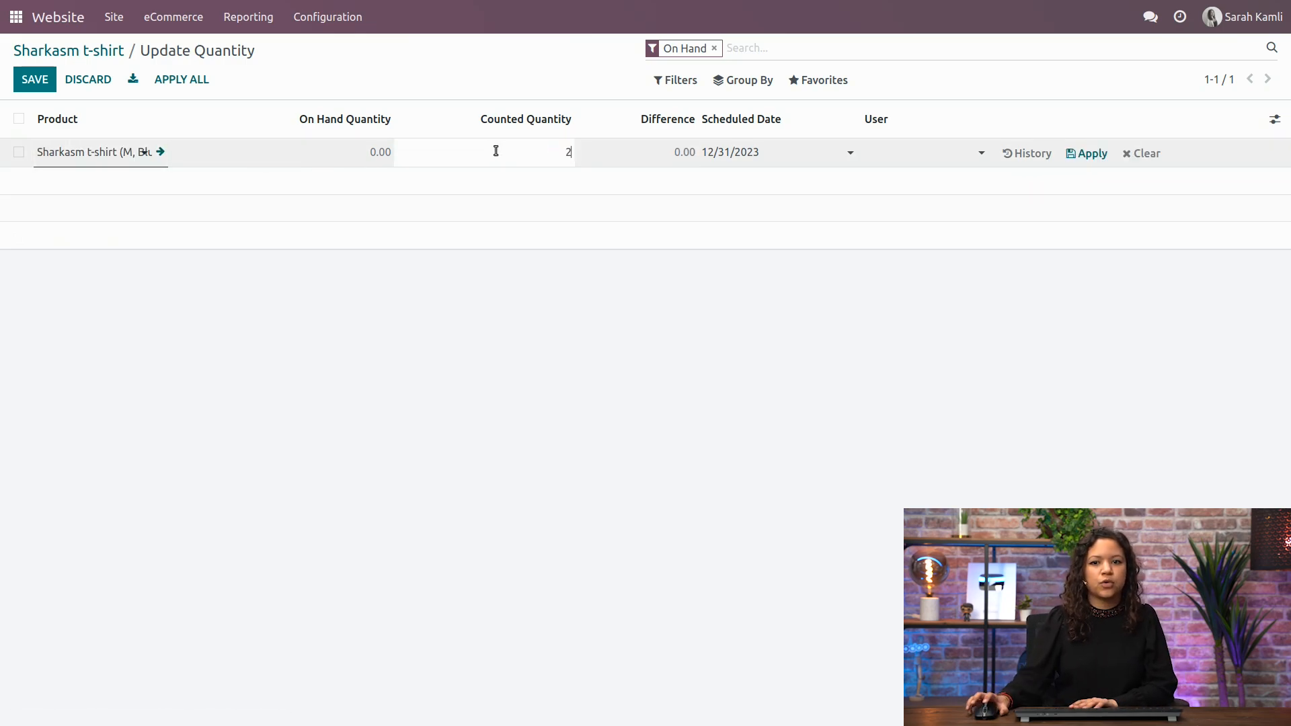
click(35, 80)
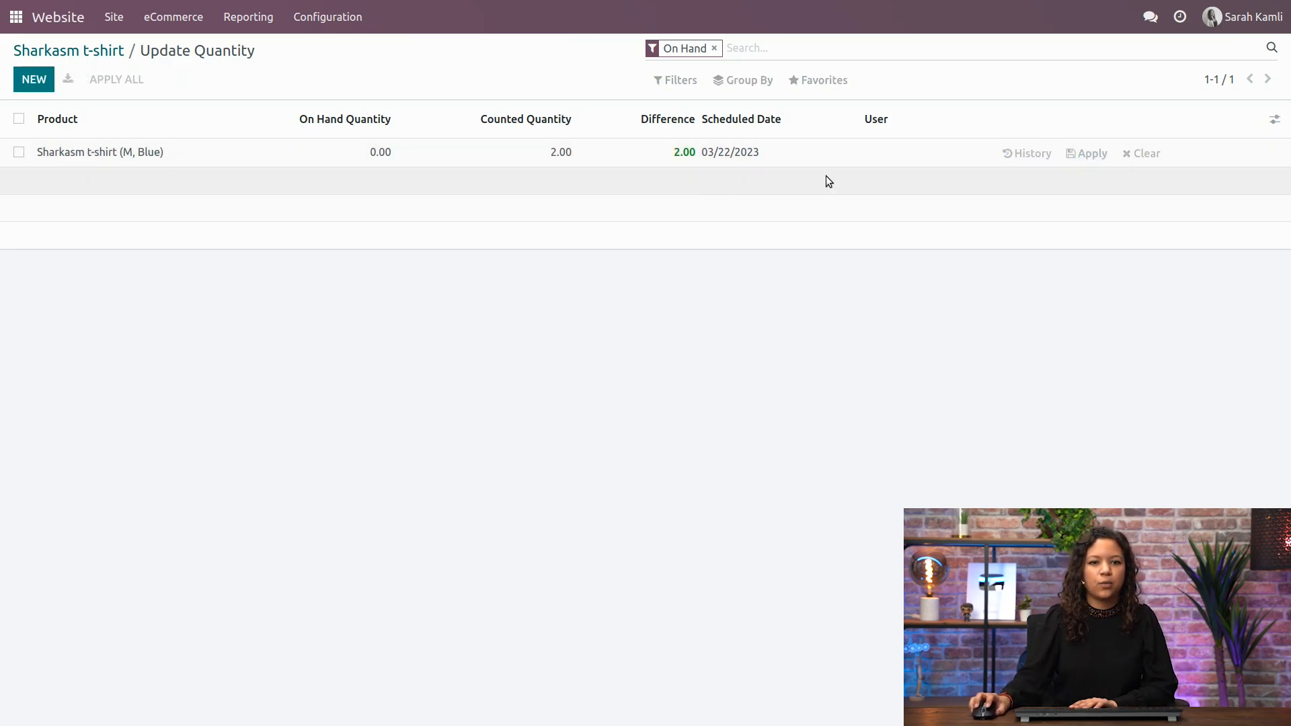
click(33, 79)
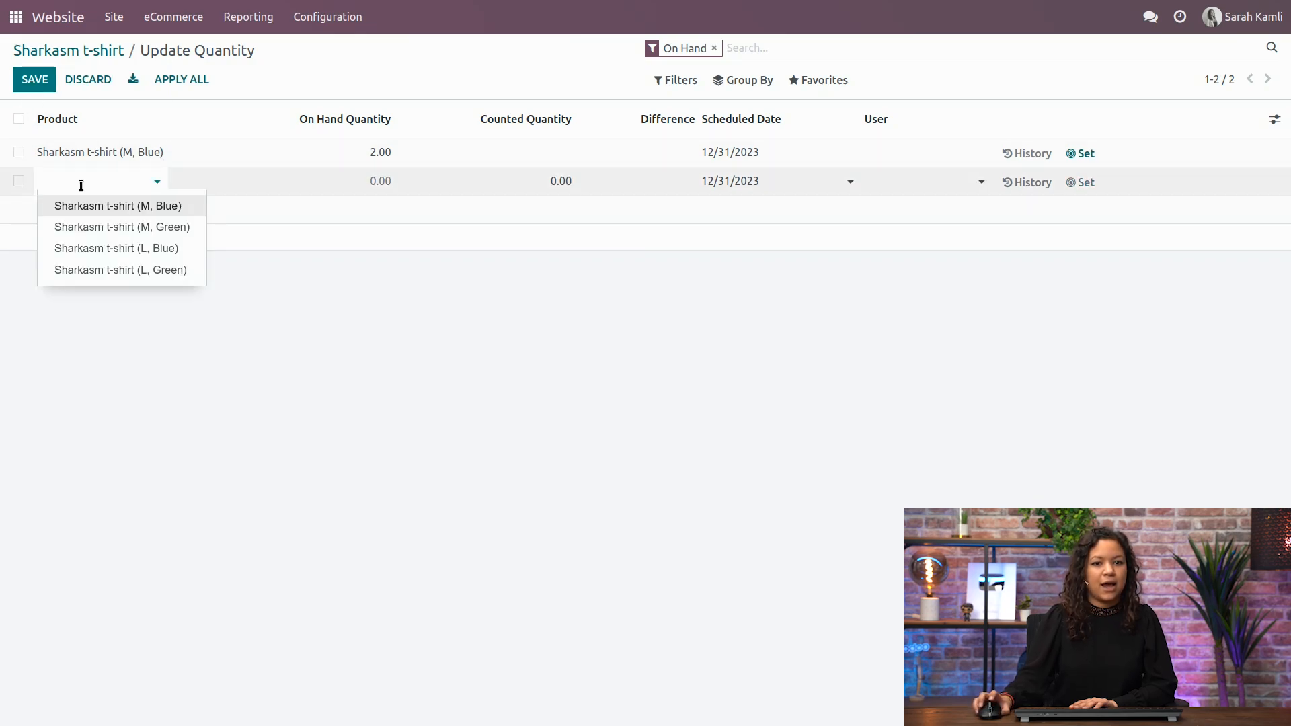
click(121, 227)
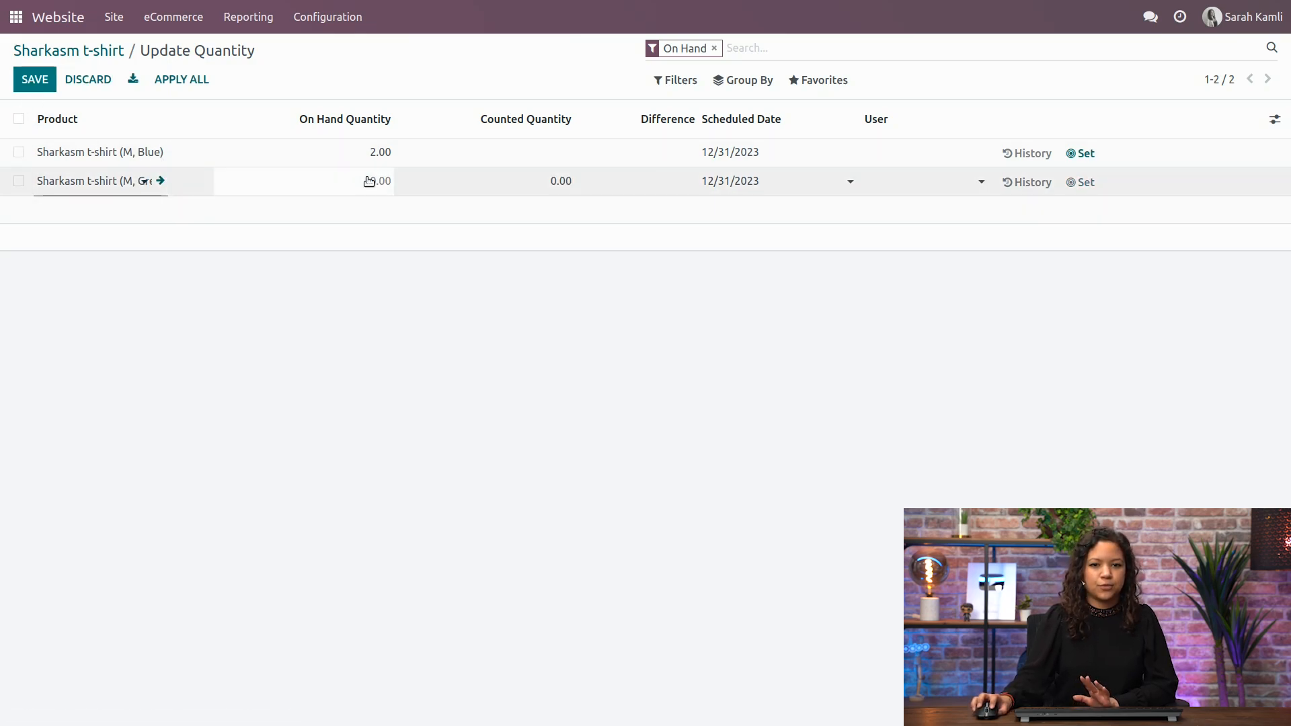
text(2)
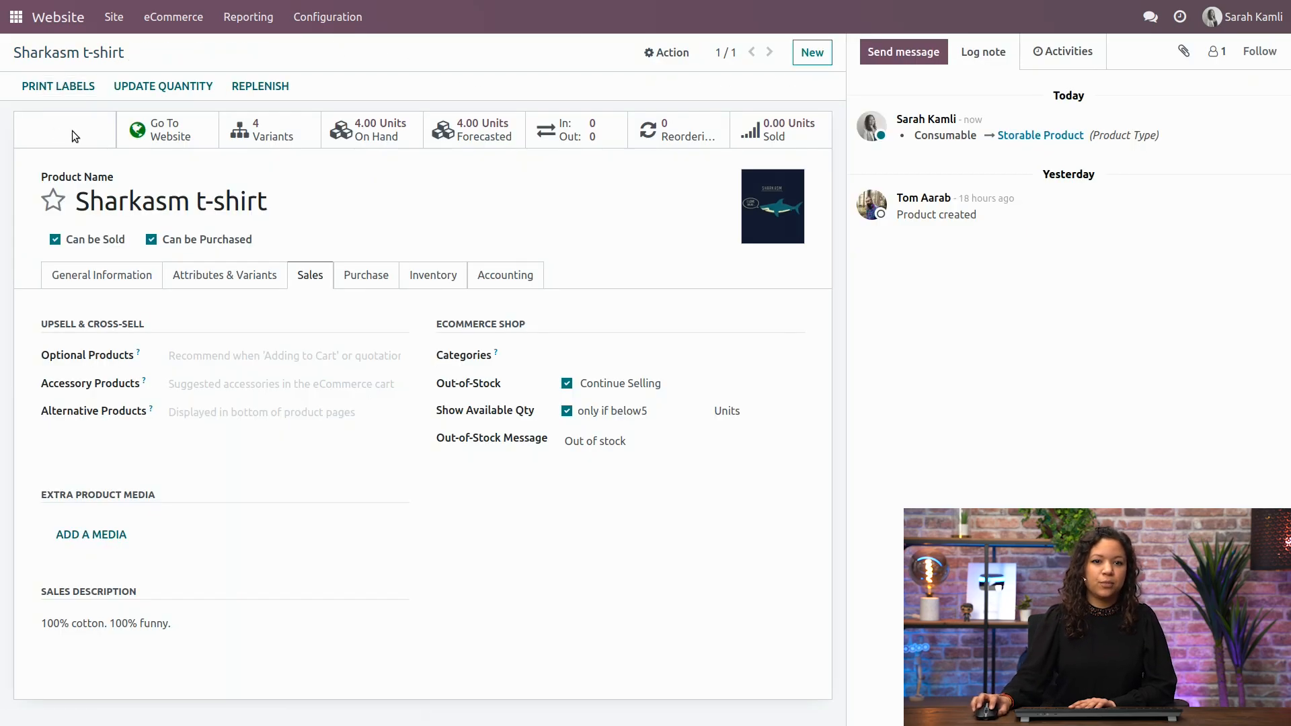
On the t-shirt's shop page, preview Green, size L and Blue to compare prices and stock messages.
click(166, 130)
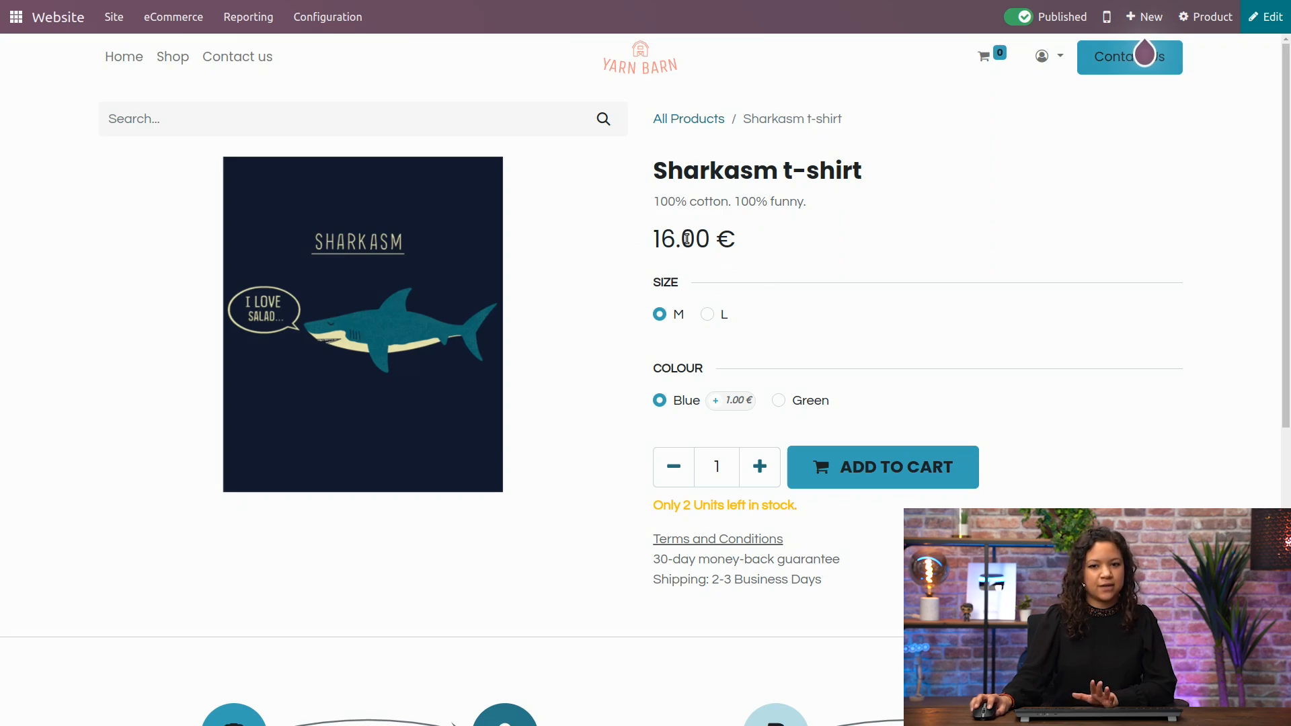
click(778, 400)
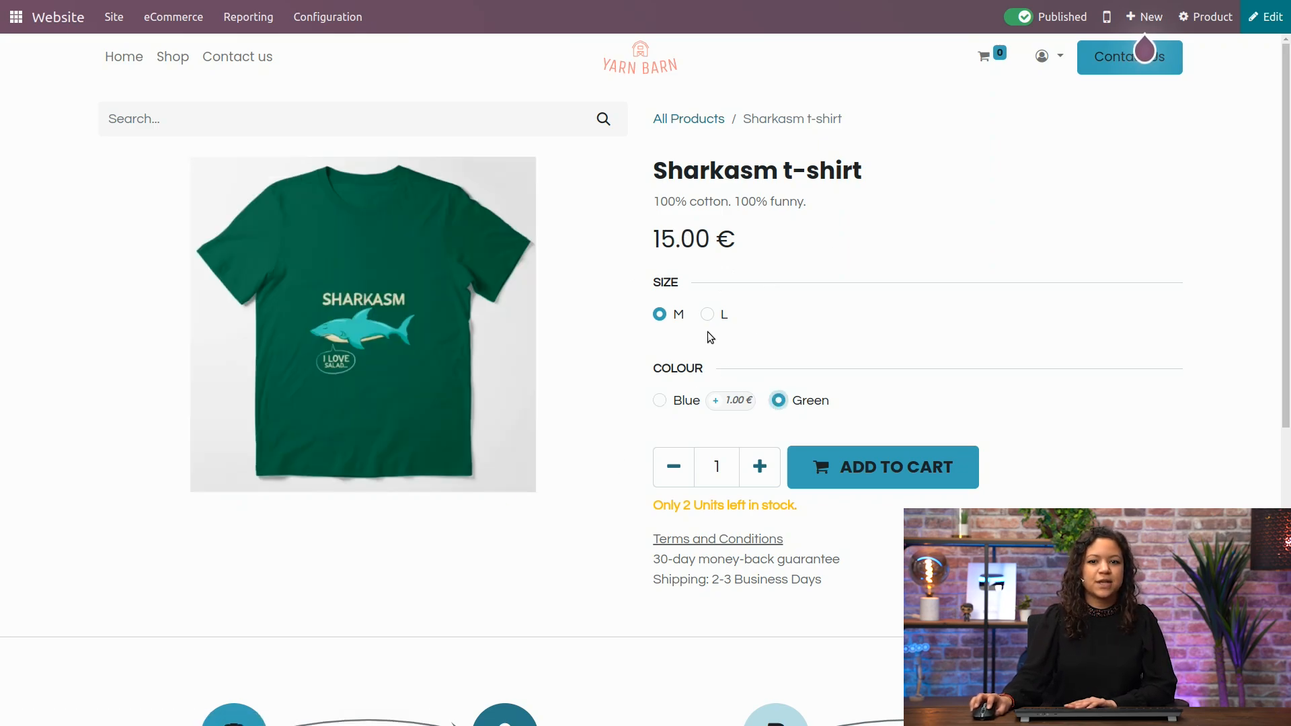
click(707, 314)
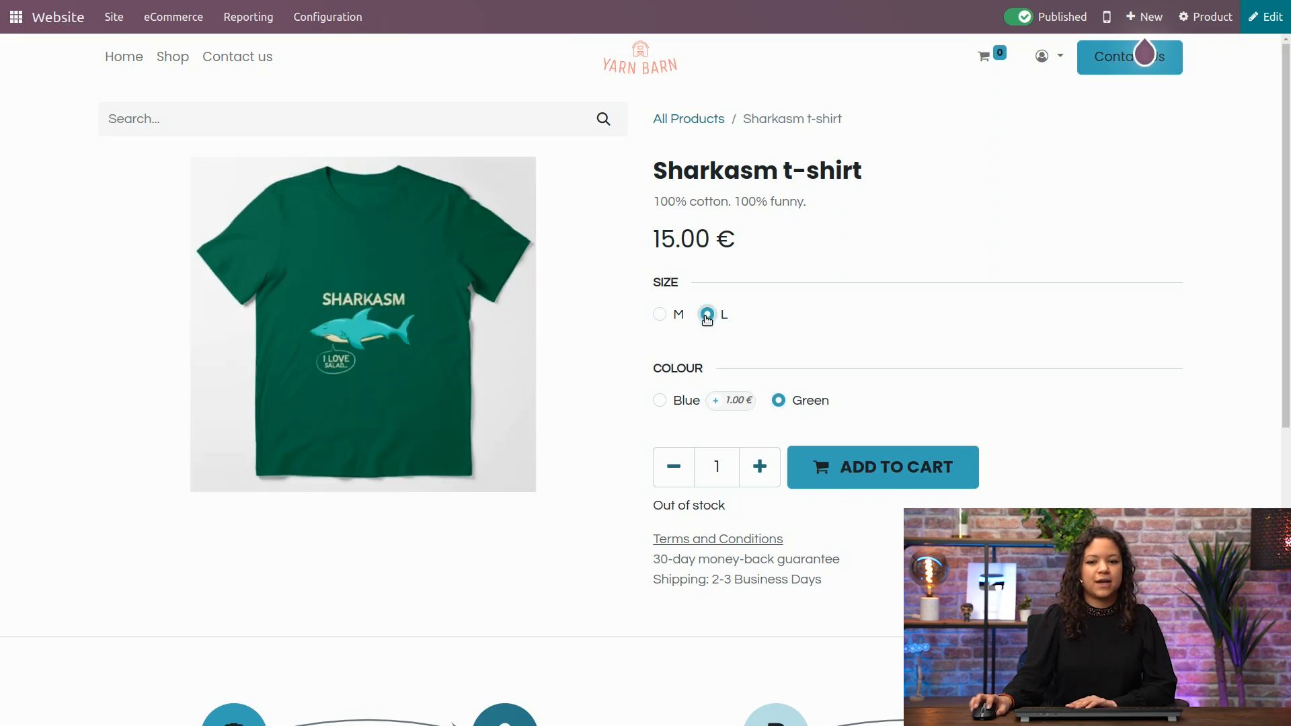
click(660, 400)
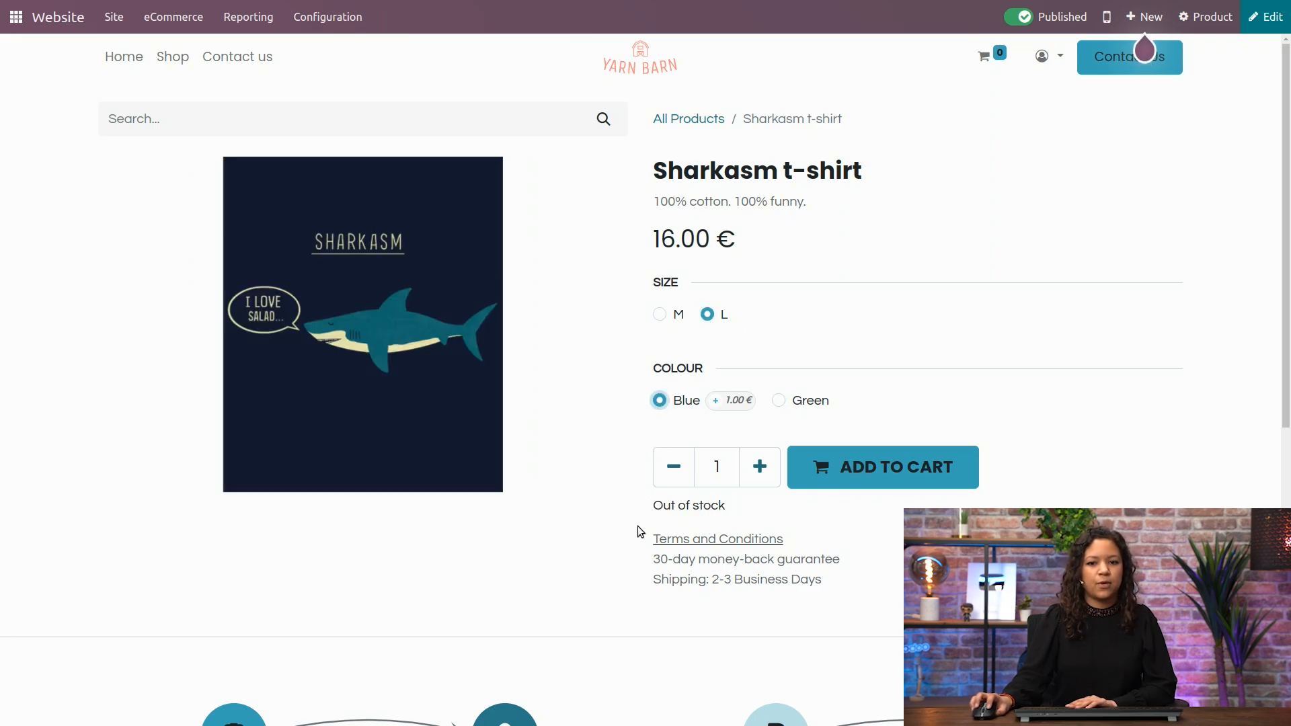